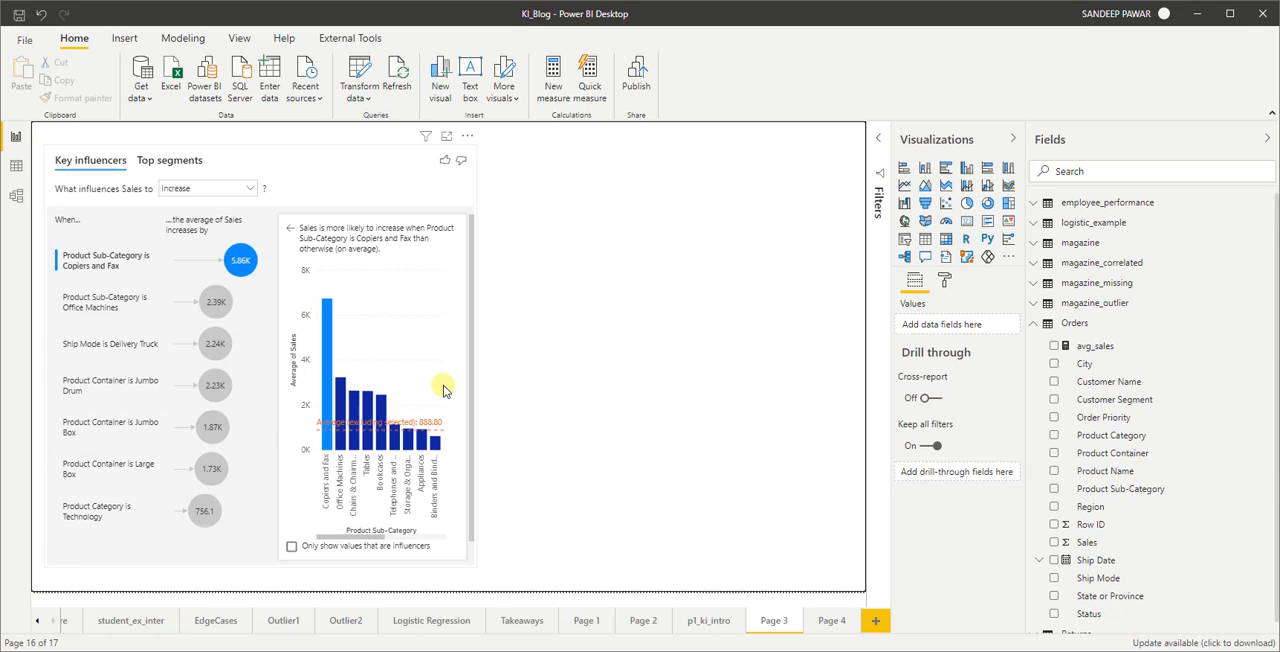
mouse_move(283, 166)
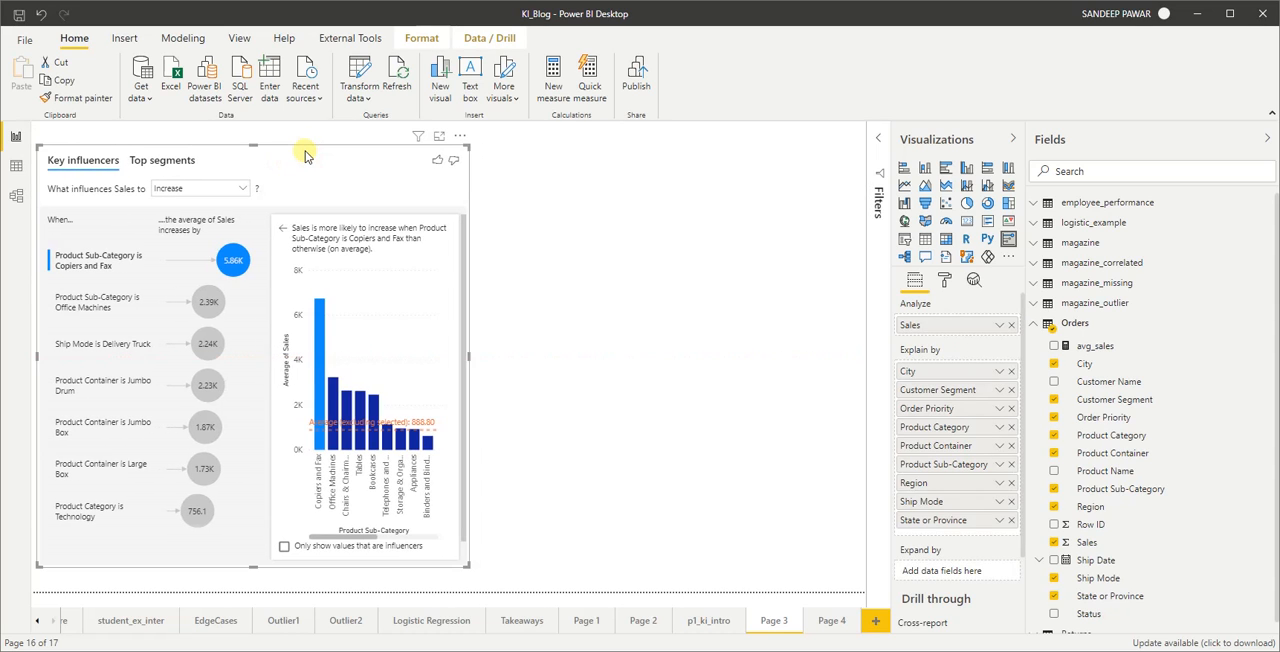
mouse_move(318, 177)
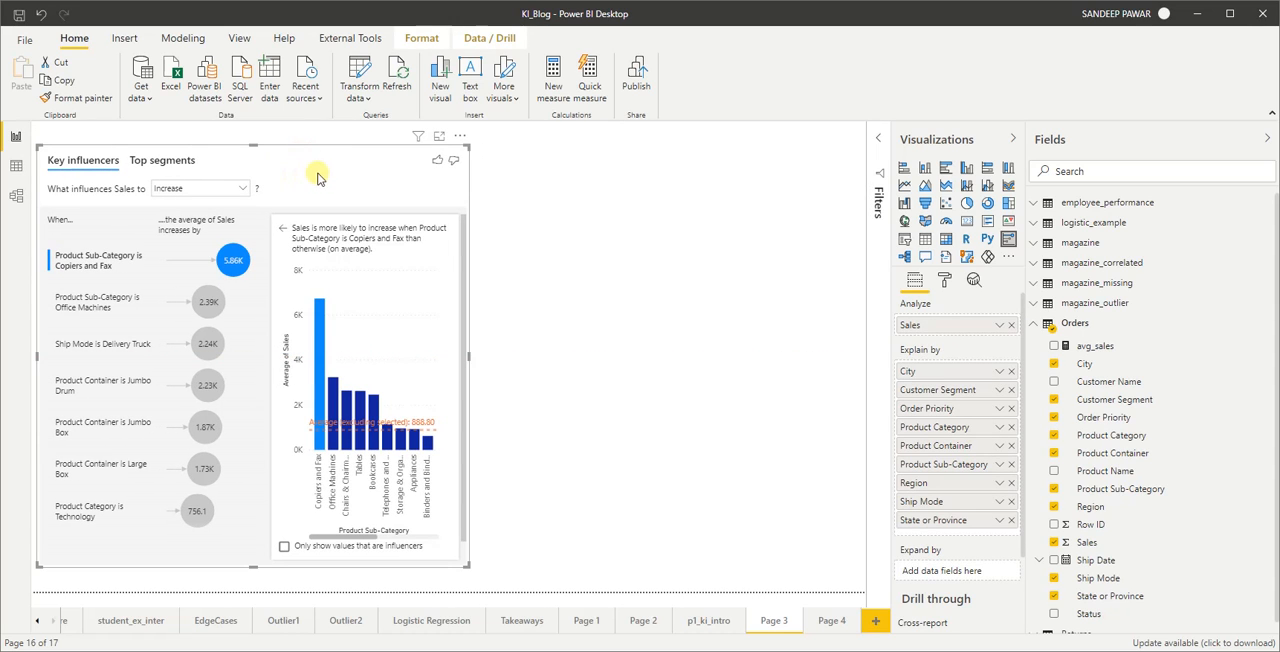
mouse_move(328, 170)
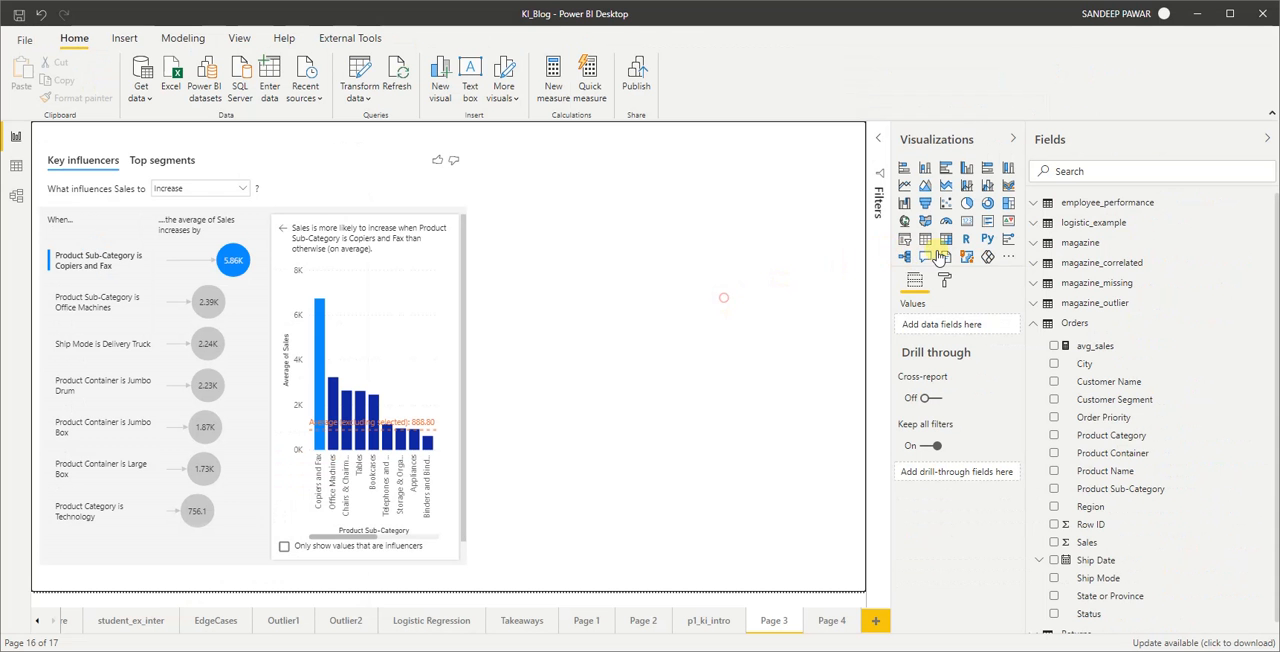
- Add a decomposition tree beside the key influencers, analysing Sales
left_click(934, 256)
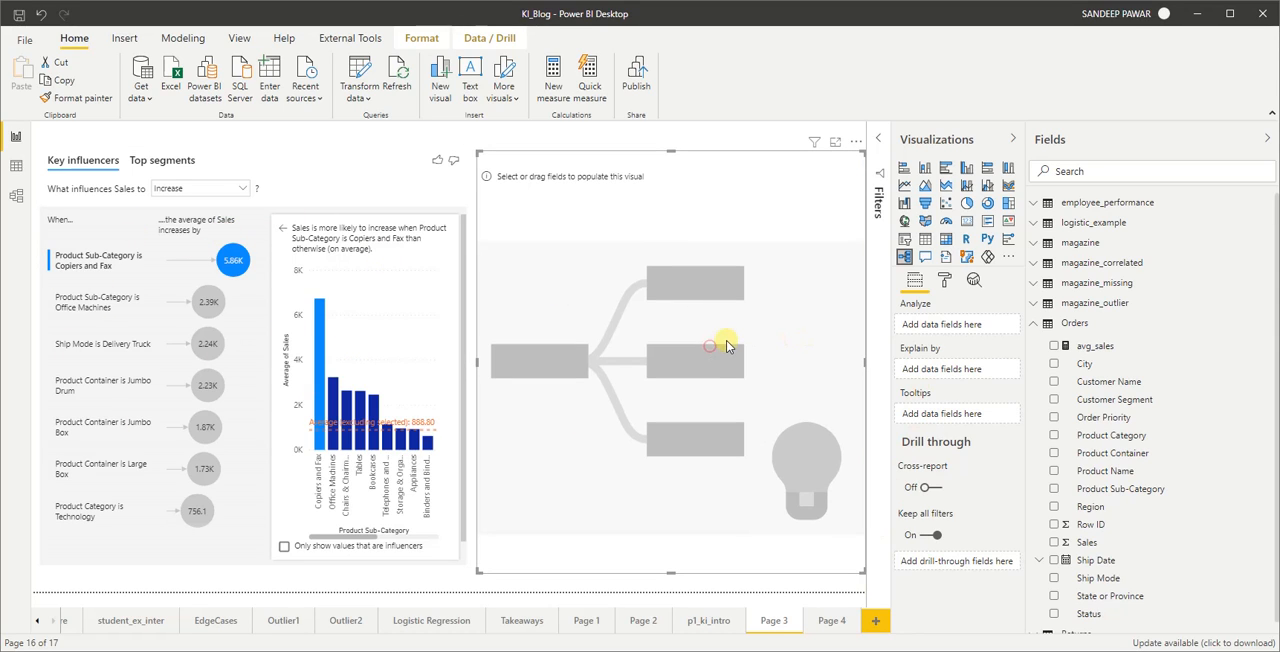
mouse_move(925, 388)
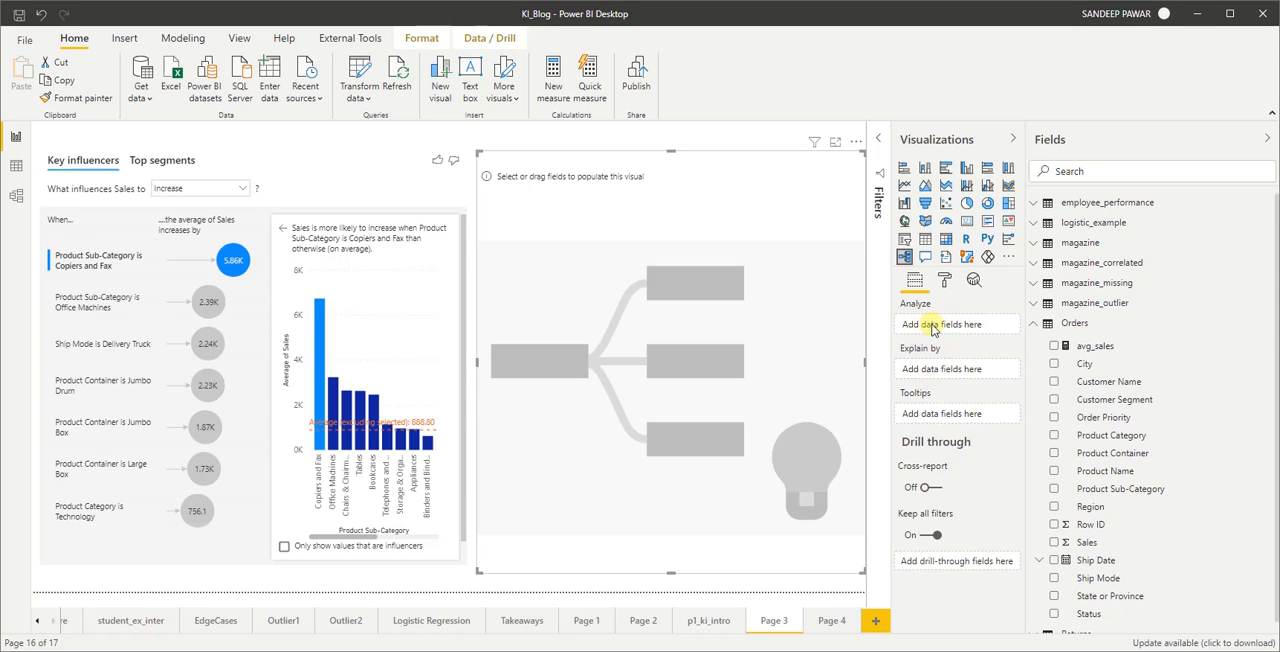
mouse_move(903, 330)
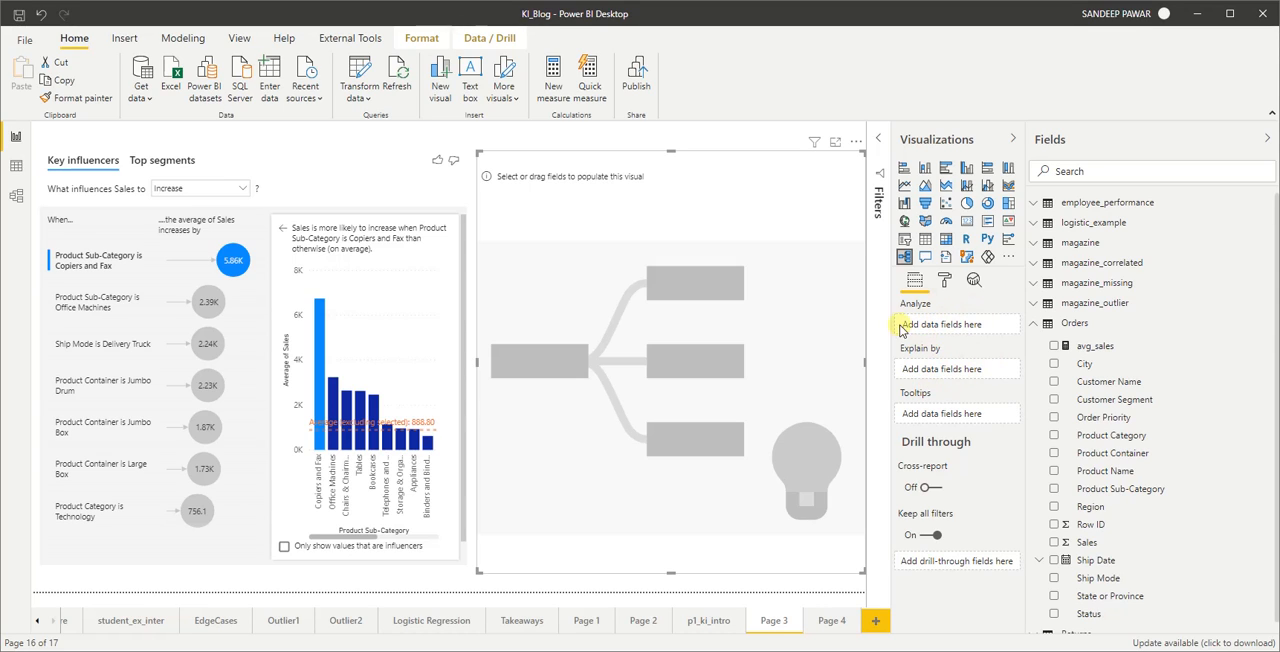
mouse_move(910, 355)
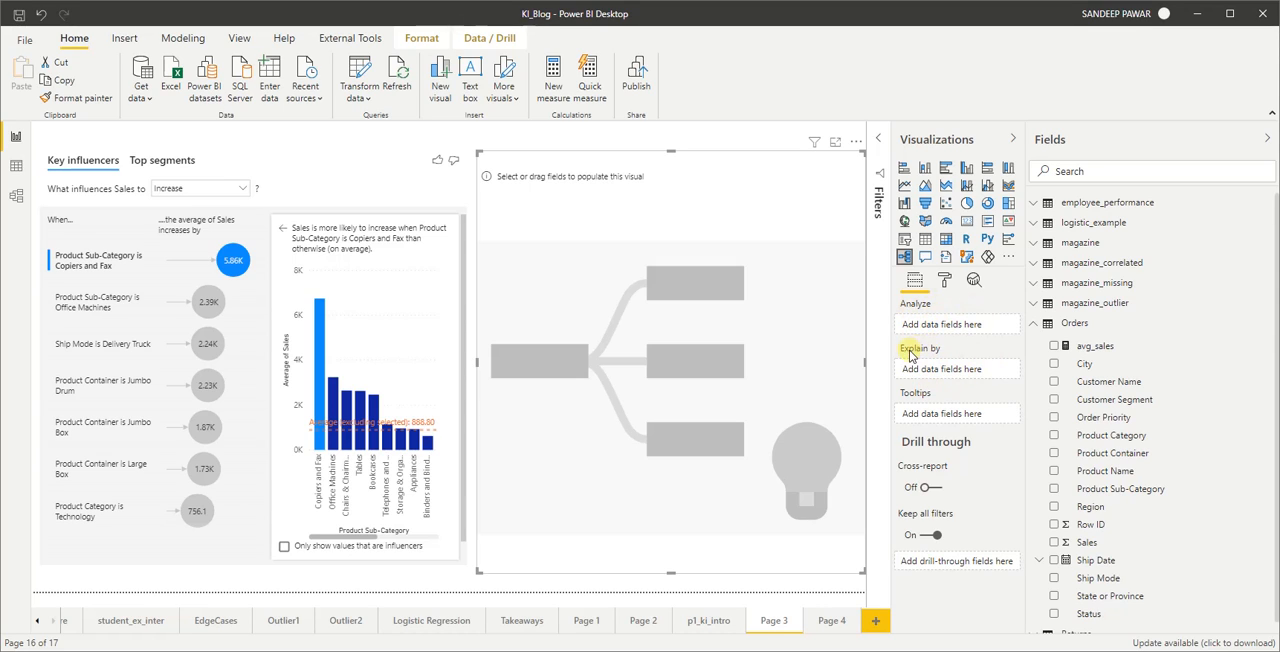
mouse_move(1163, 435)
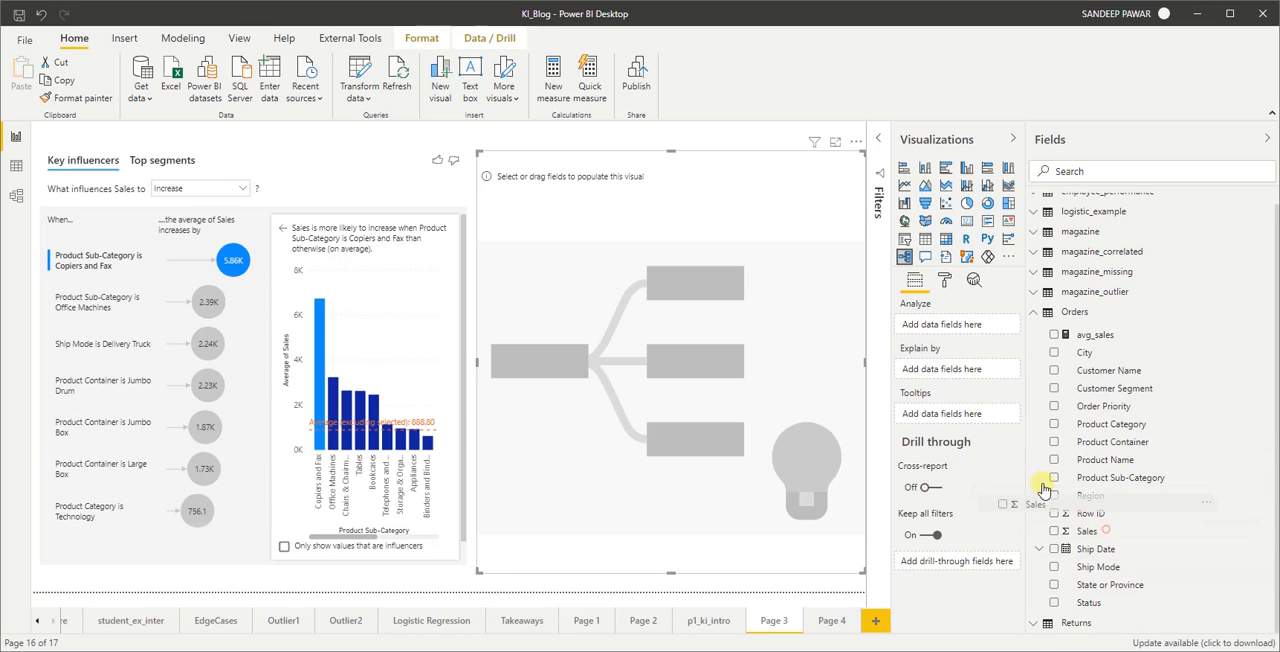
left_click(1054, 531)
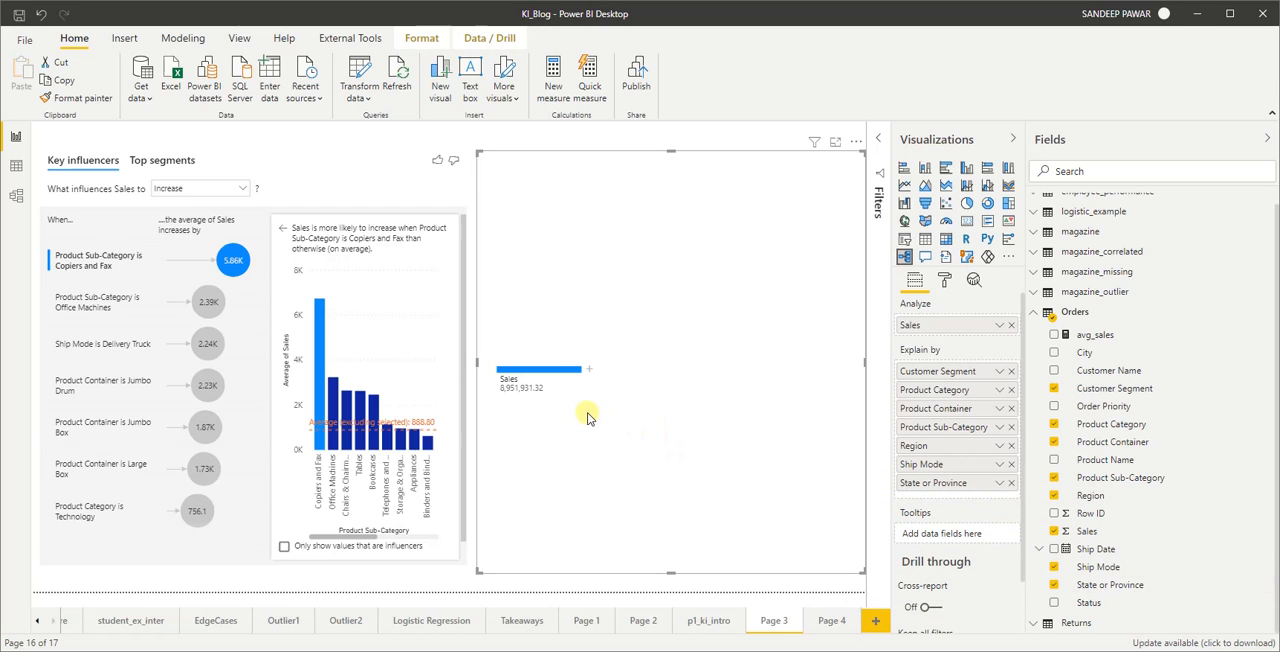
mouse_move(513, 402)
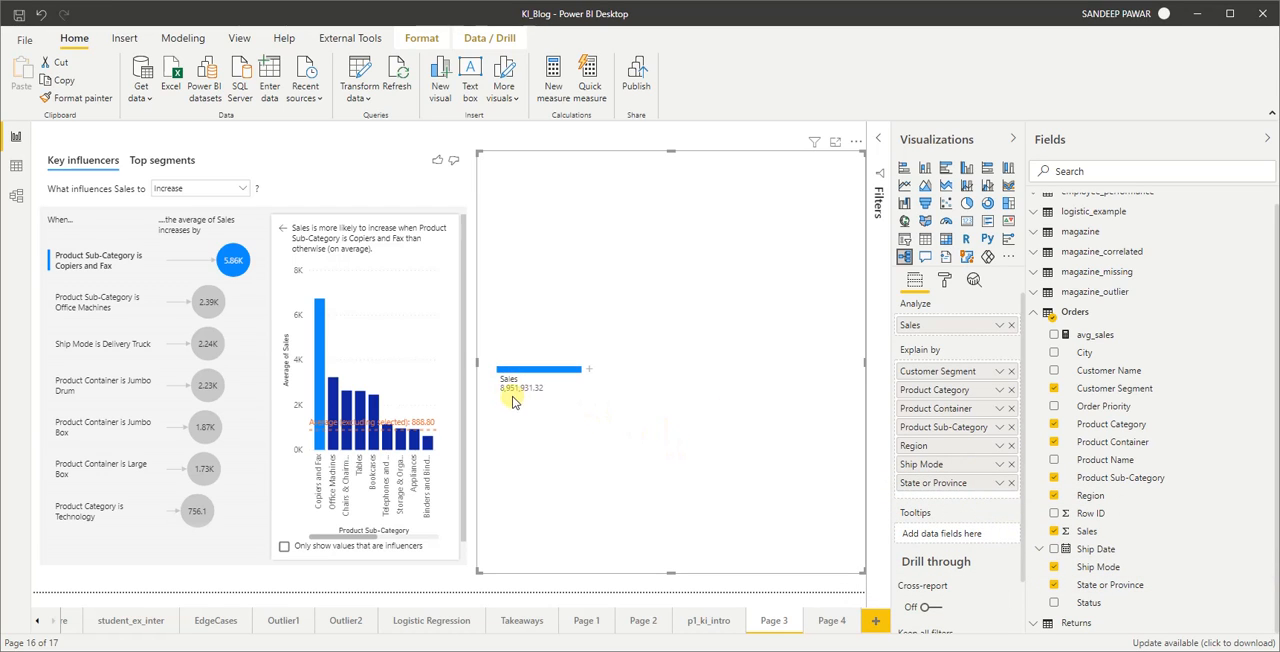
mouse_move(519, 402)
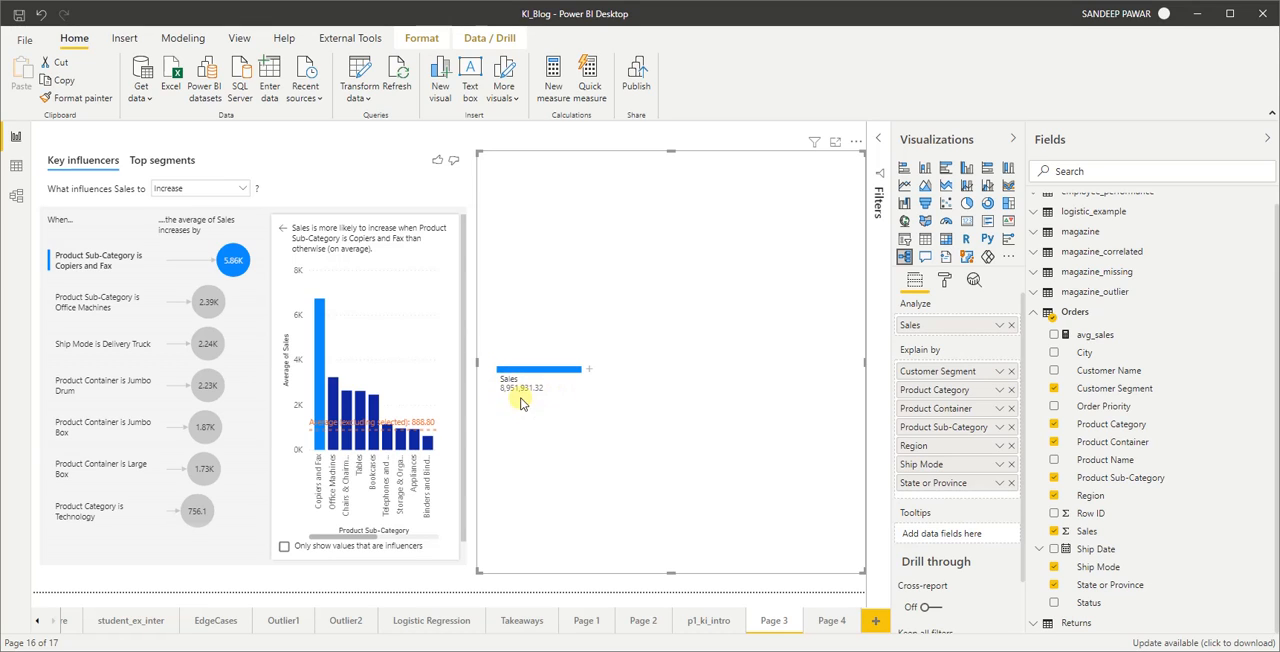
mouse_move(614, 417)
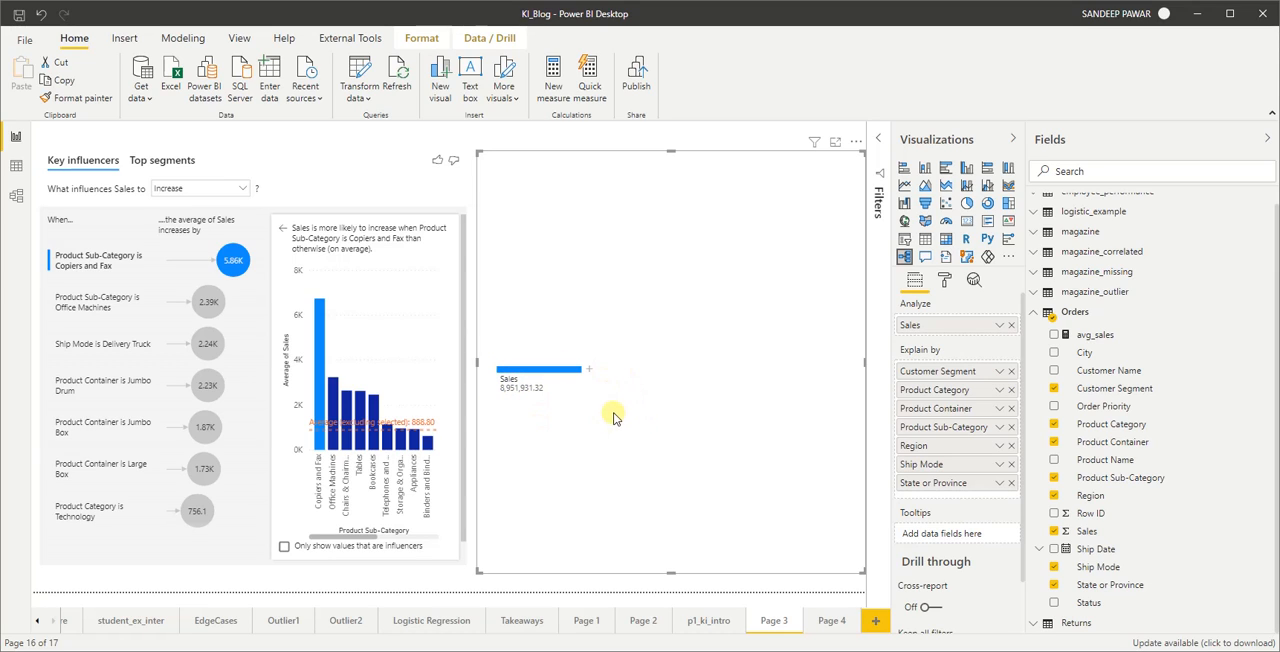
mouse_move(538, 375)
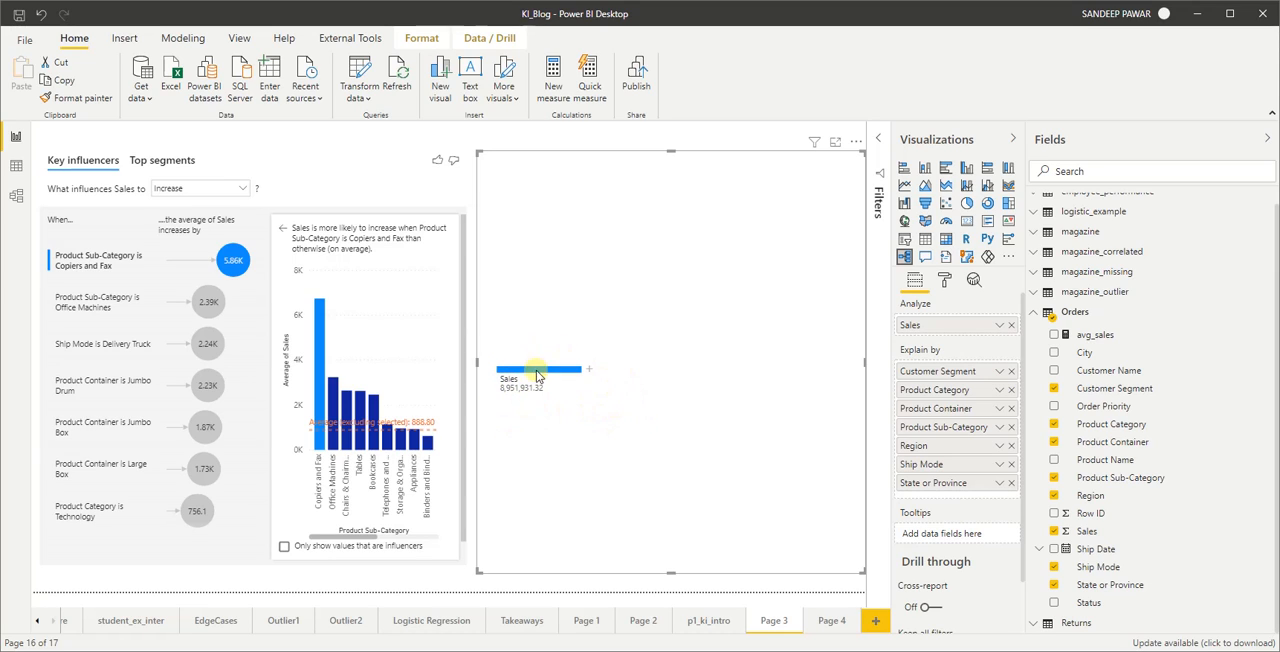
- Summarise the tree's Sales as Average, giving a root of 949.71
left_click(997, 324)
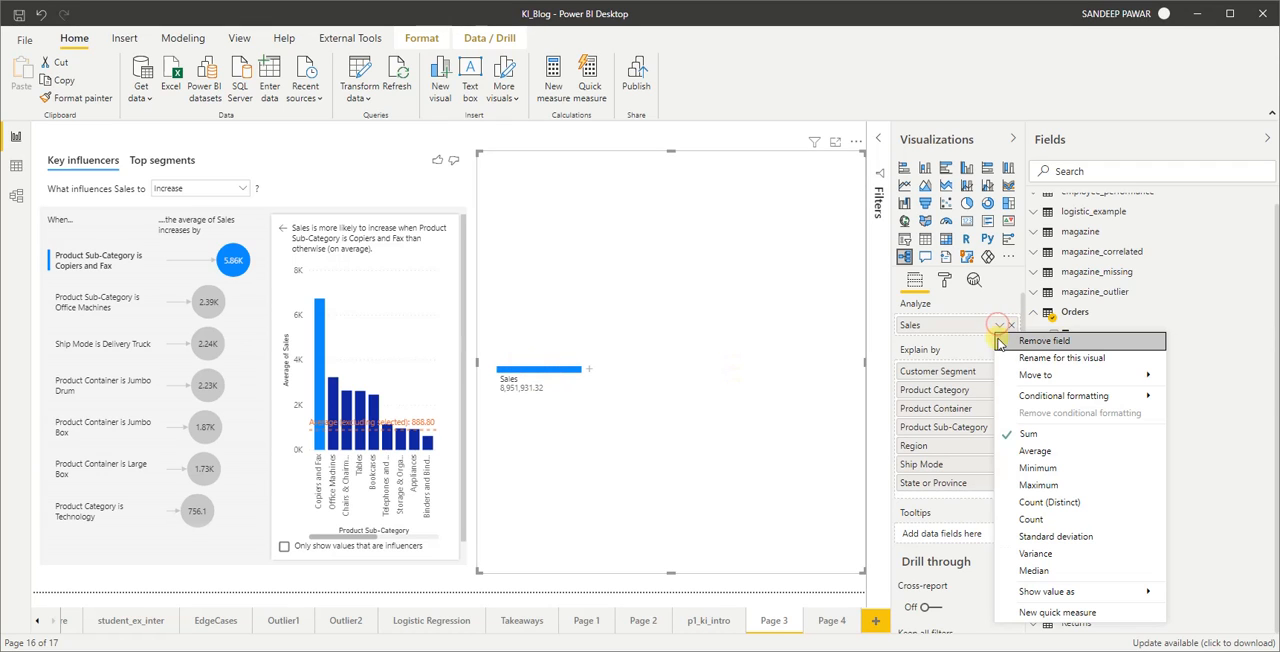
left_click(1010, 445)
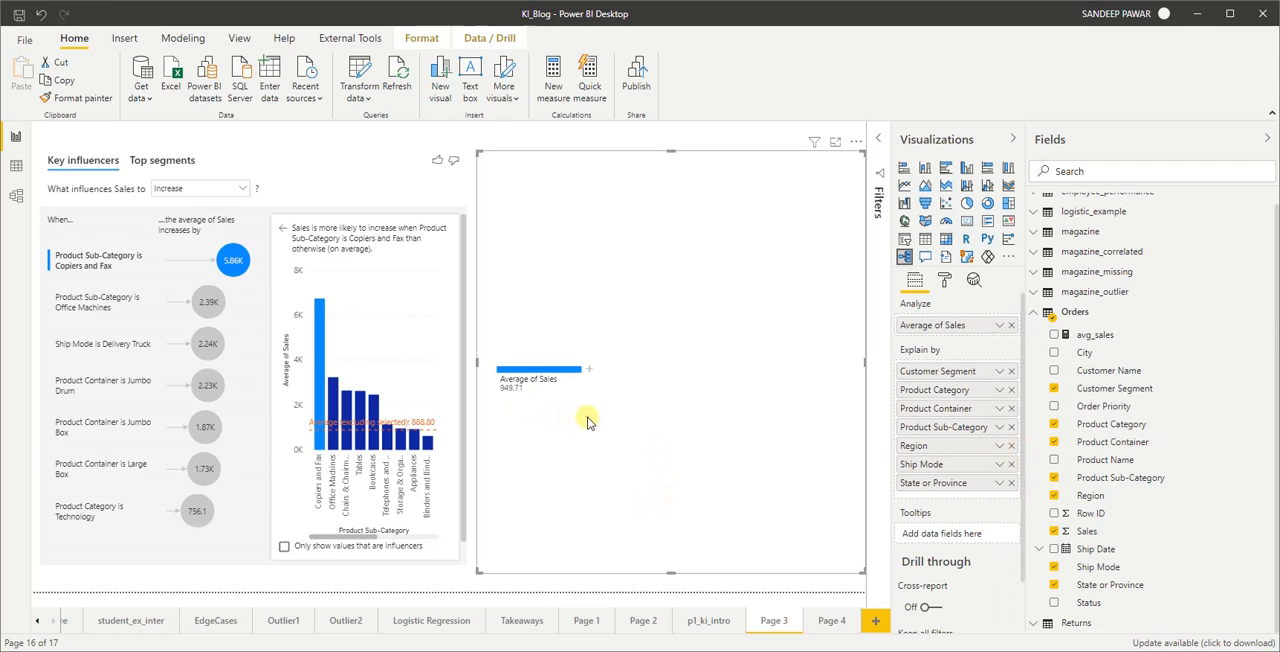
mouse_move(607, 416)
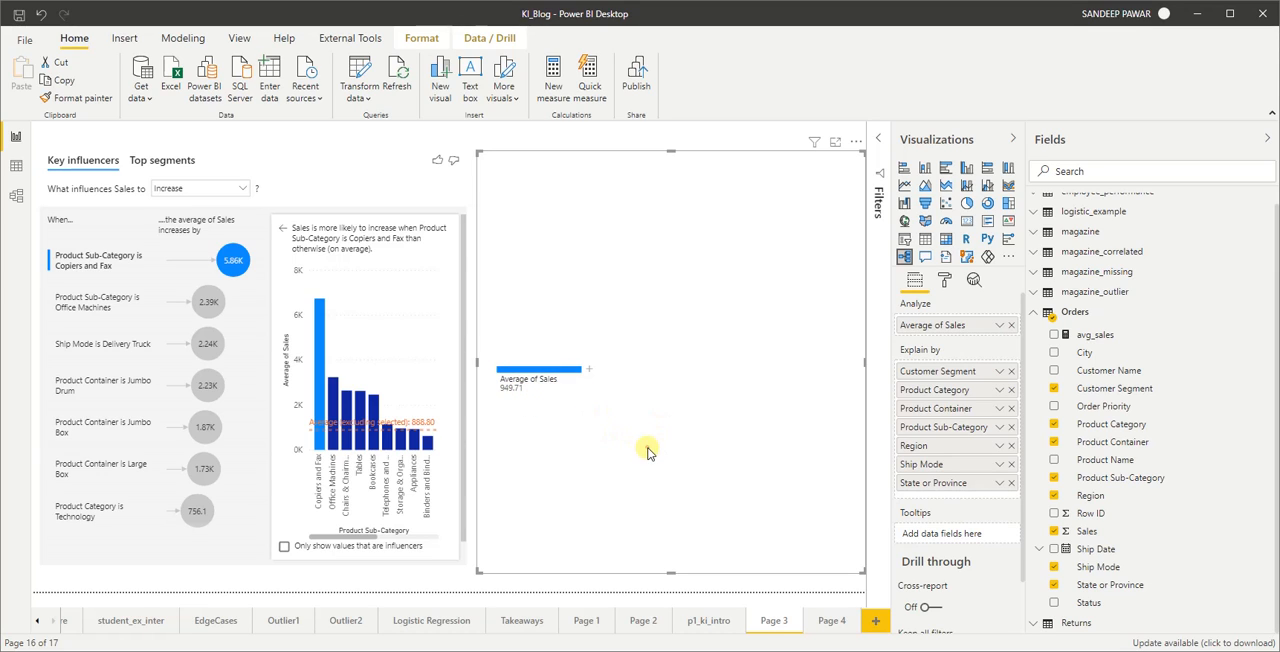
mouse_move(729, 252)
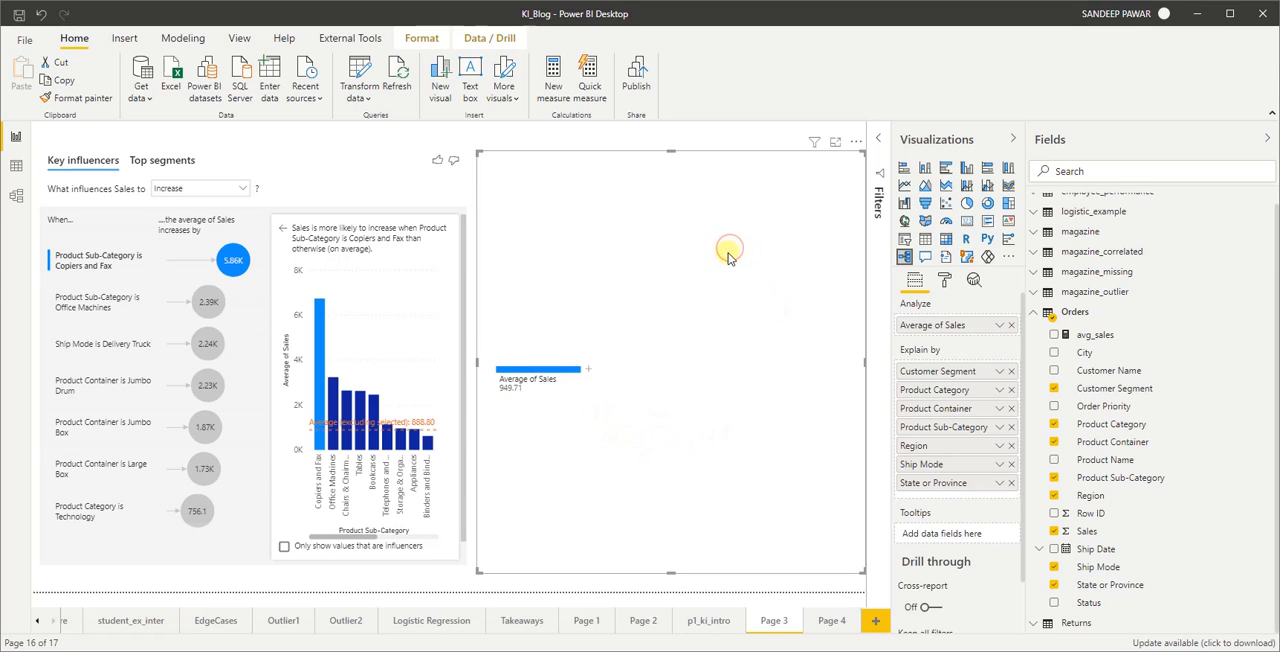
mouse_move(590, 374)
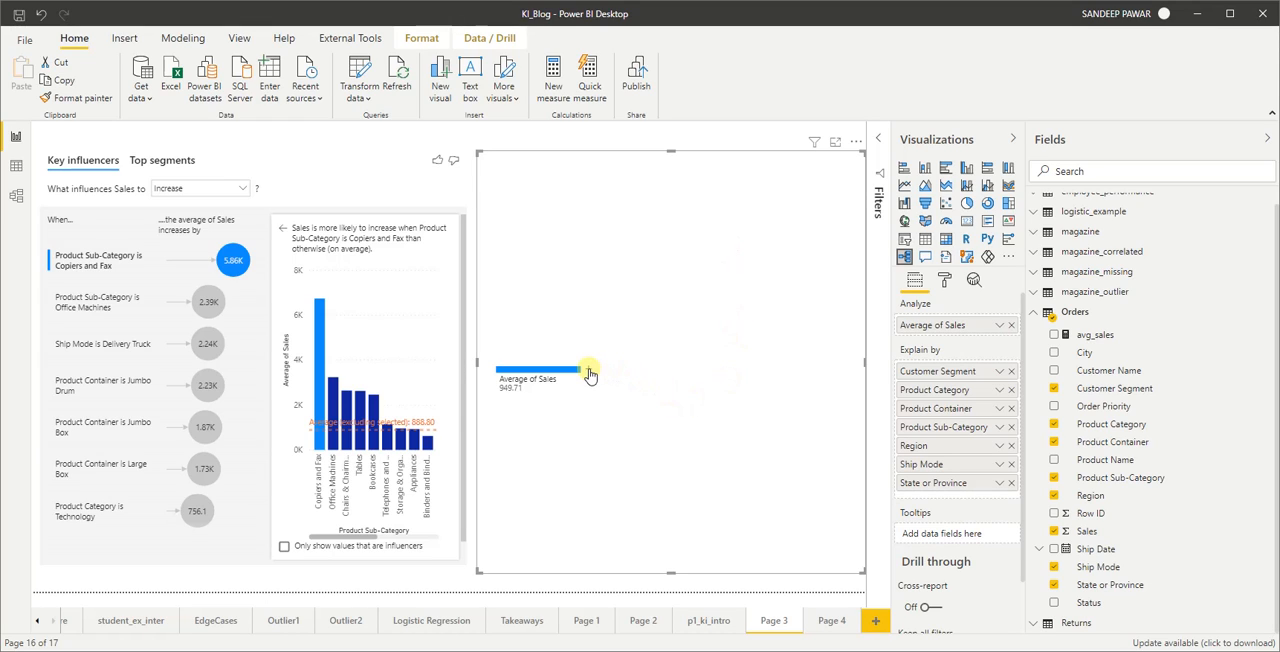
mouse_move(590, 372)
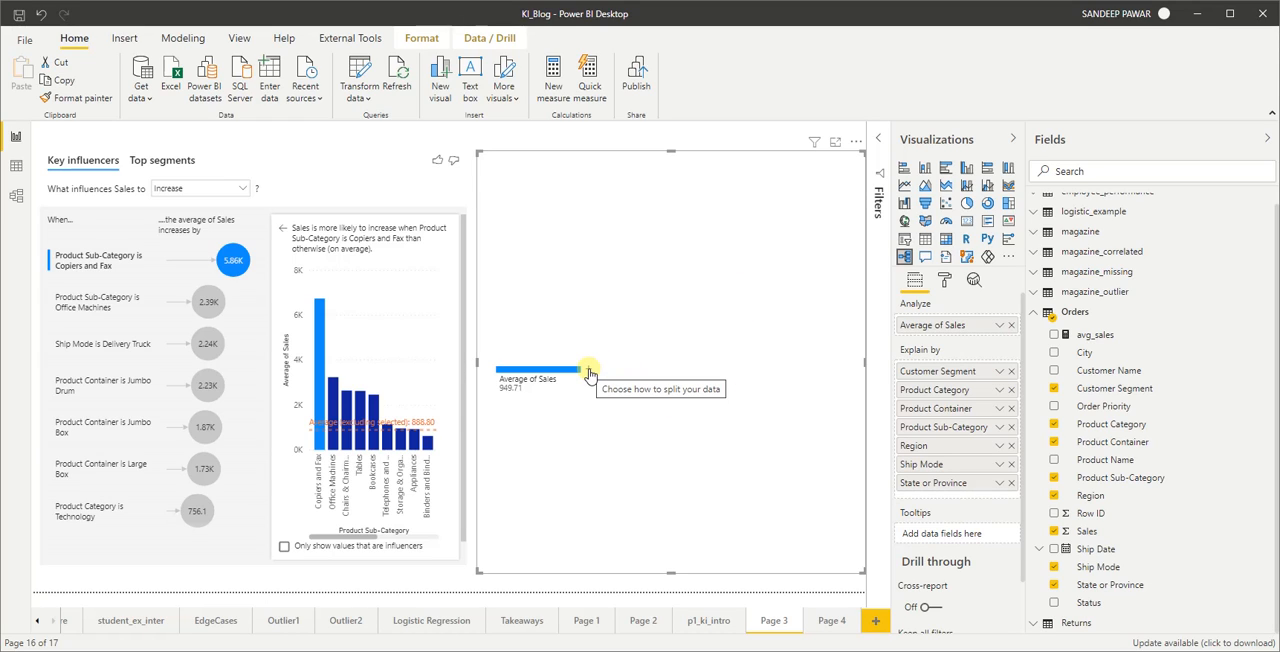
mouse_move(590, 375)
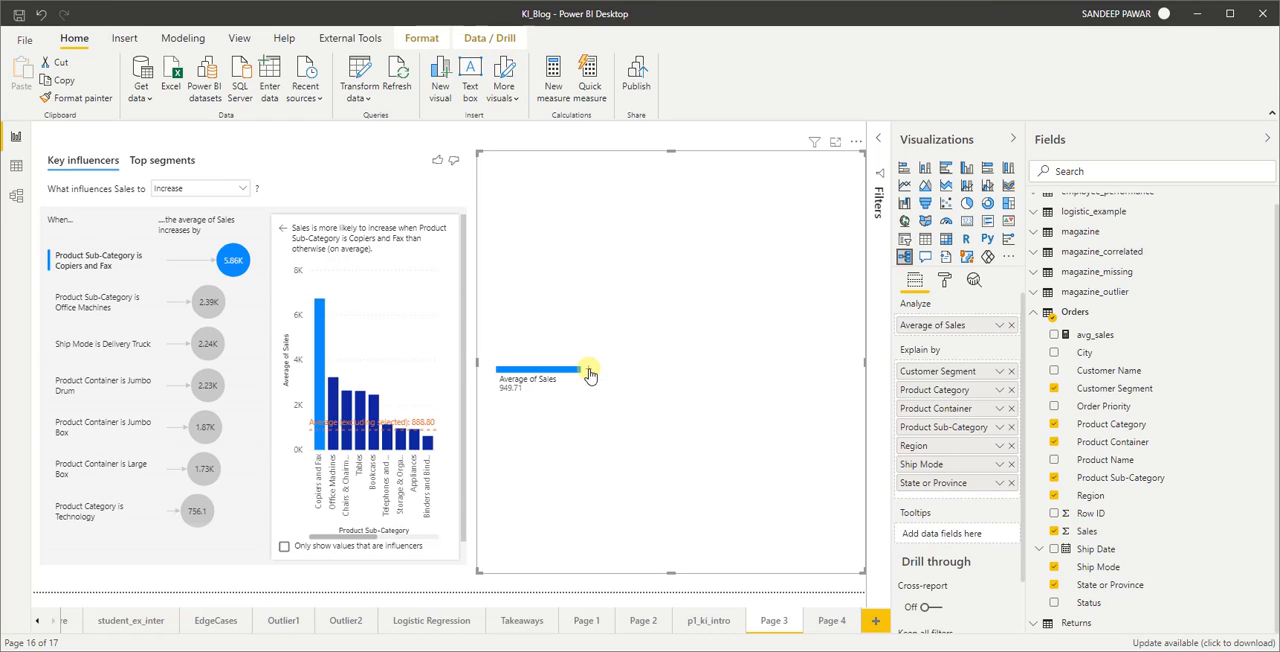
- Open the split options on the Average of Sales node
left_click(588, 368)
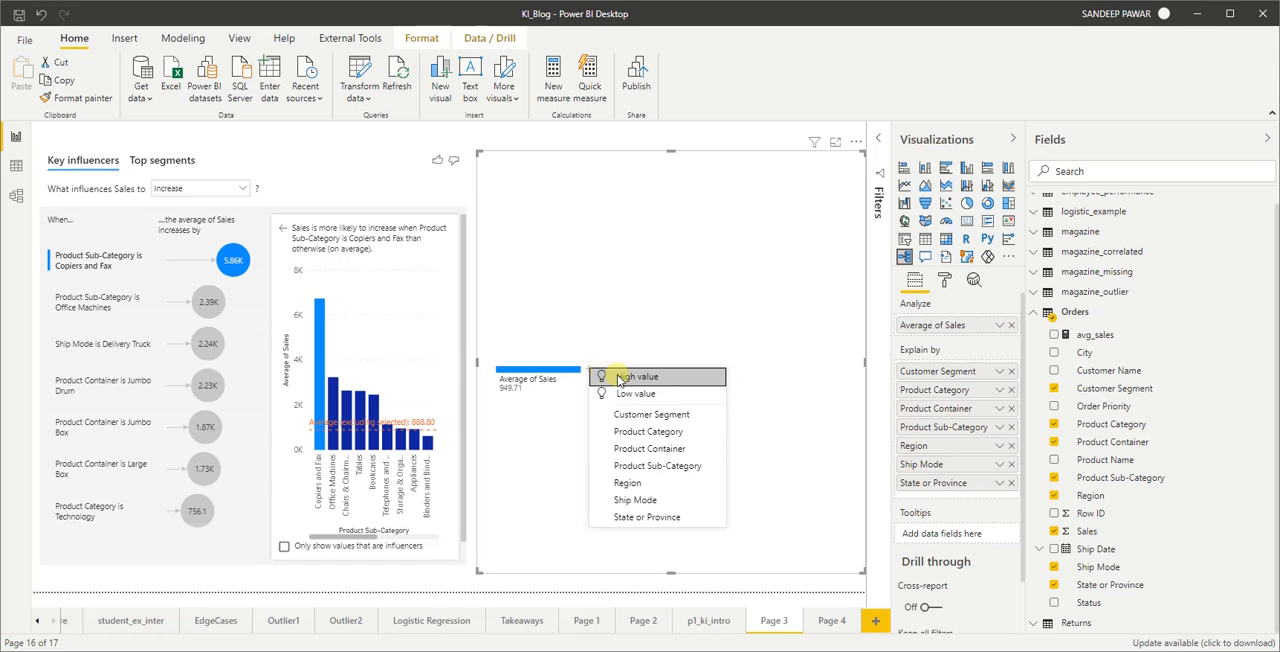
mouse_move(635, 376)
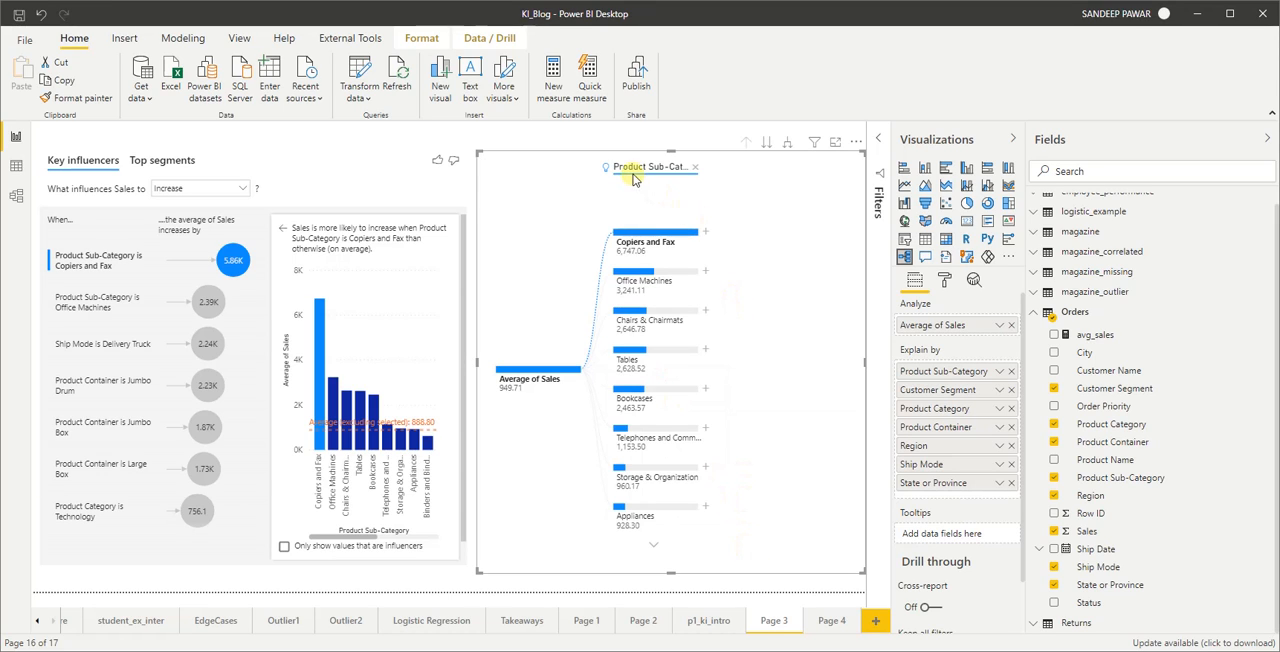
mouse_move(668, 177)
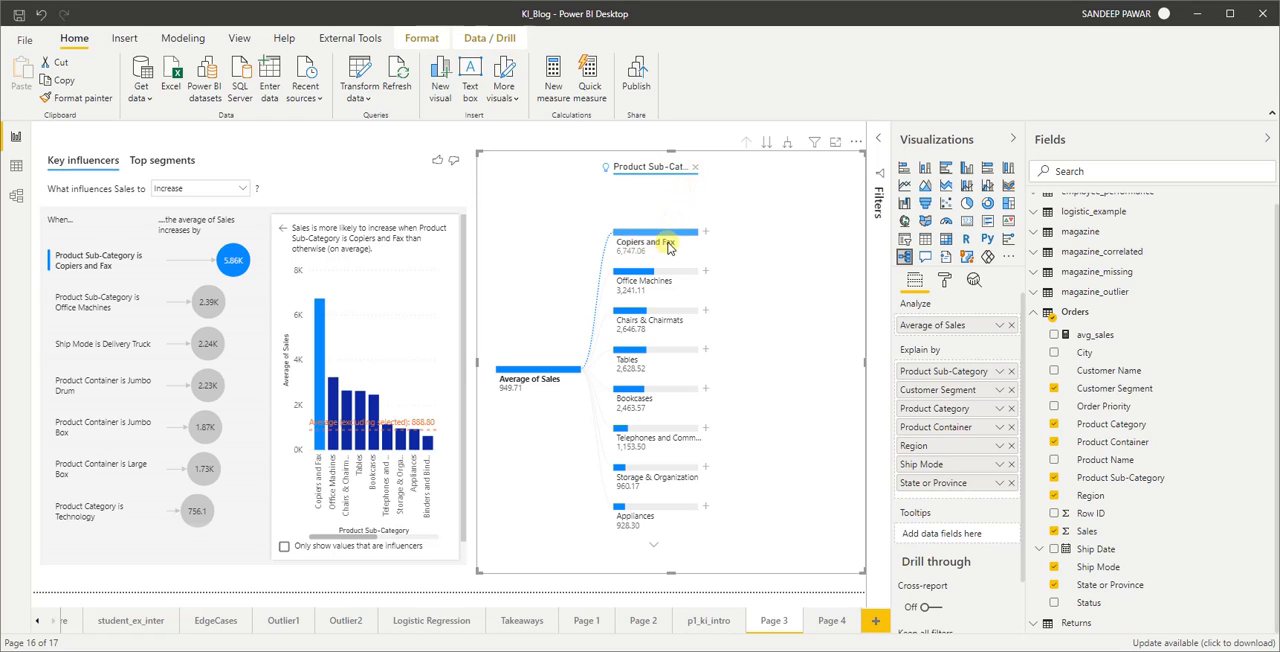
mouse_move(665, 245)
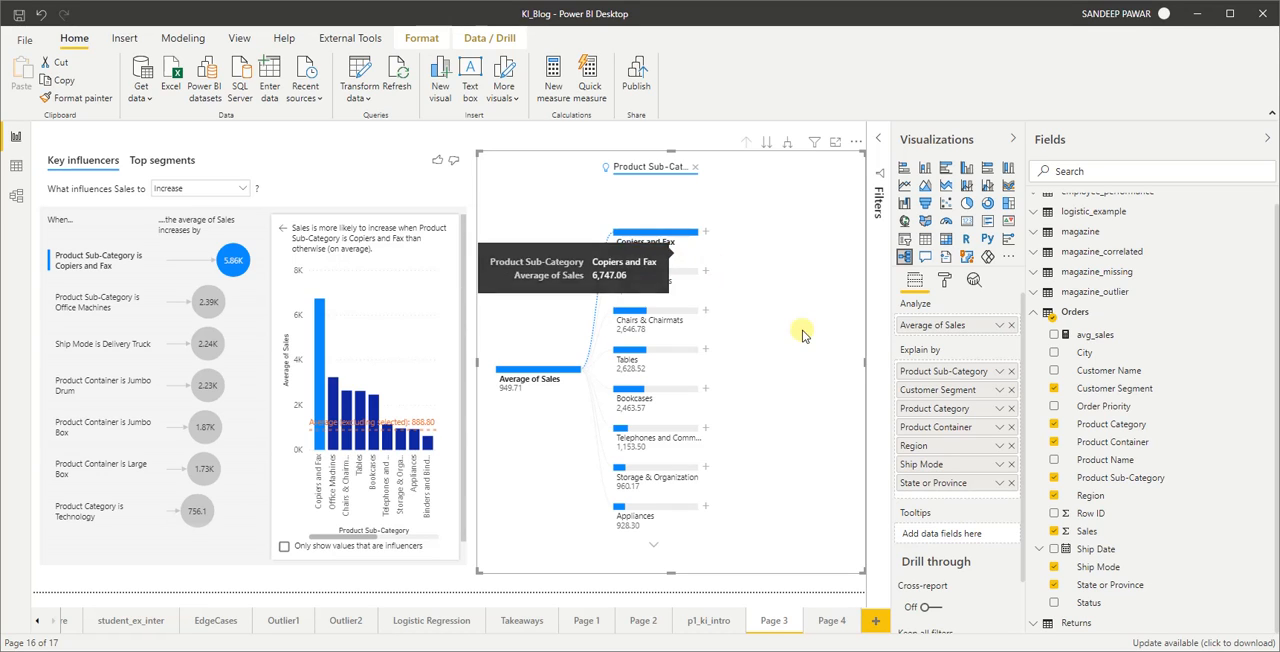
mouse_move(803, 345)
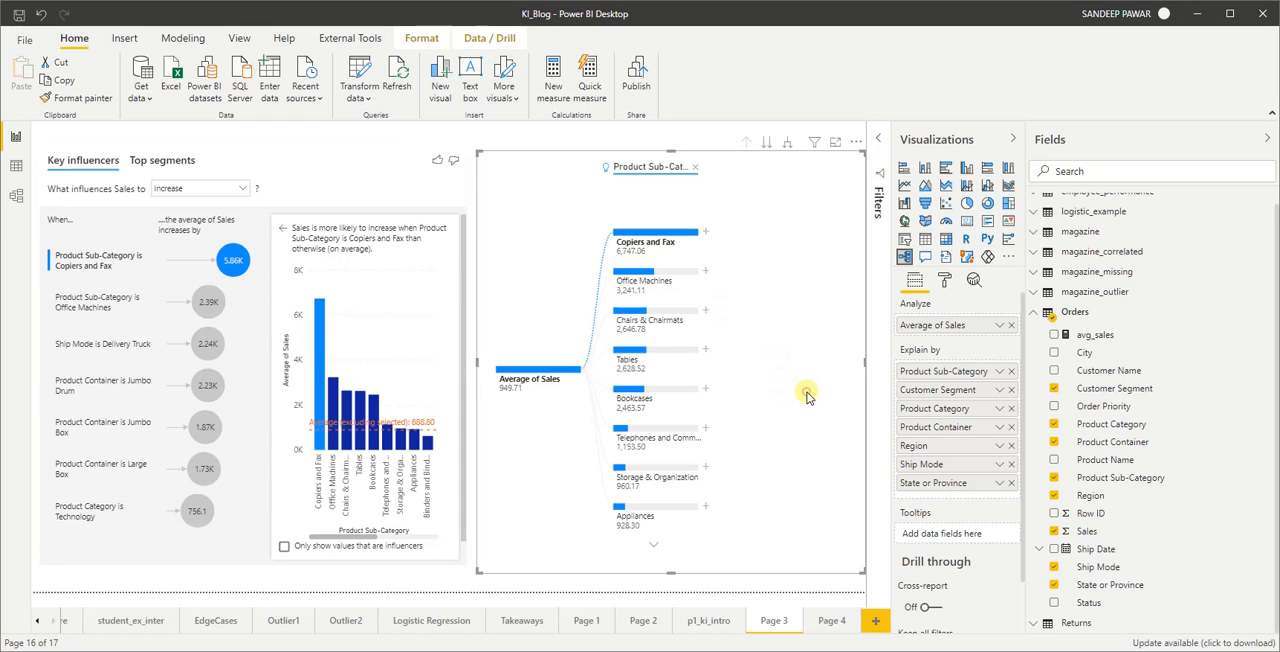
mouse_move(792, 330)
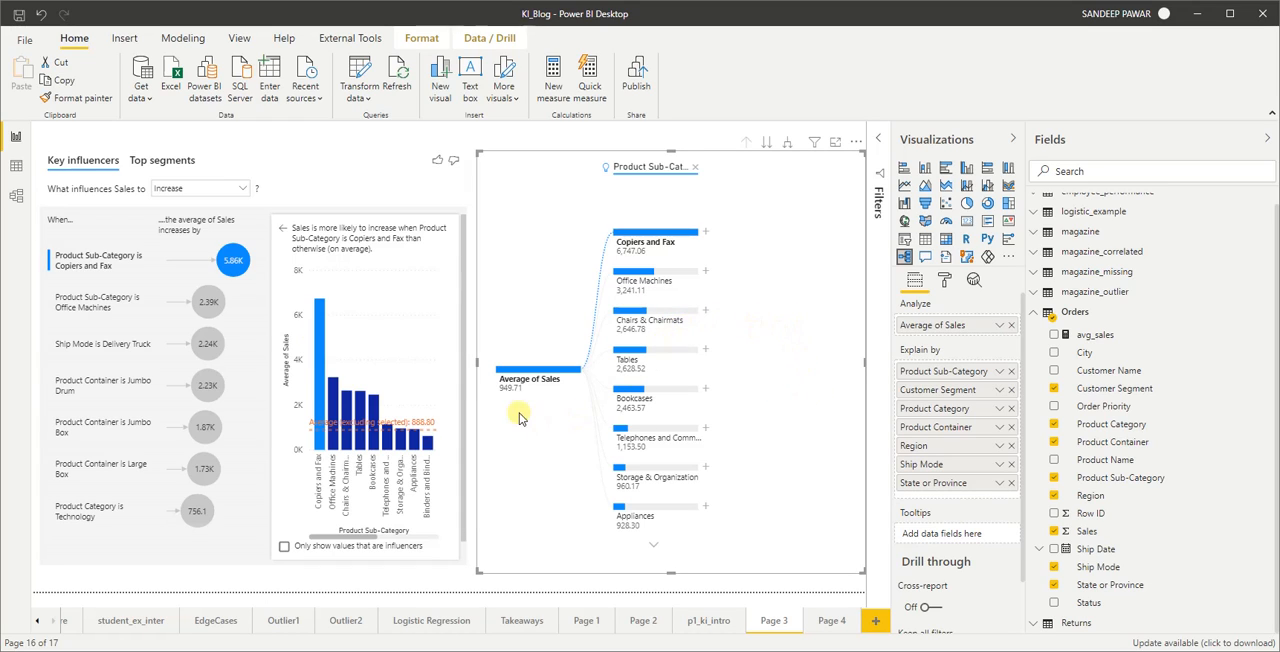
mouse_move(622, 263)
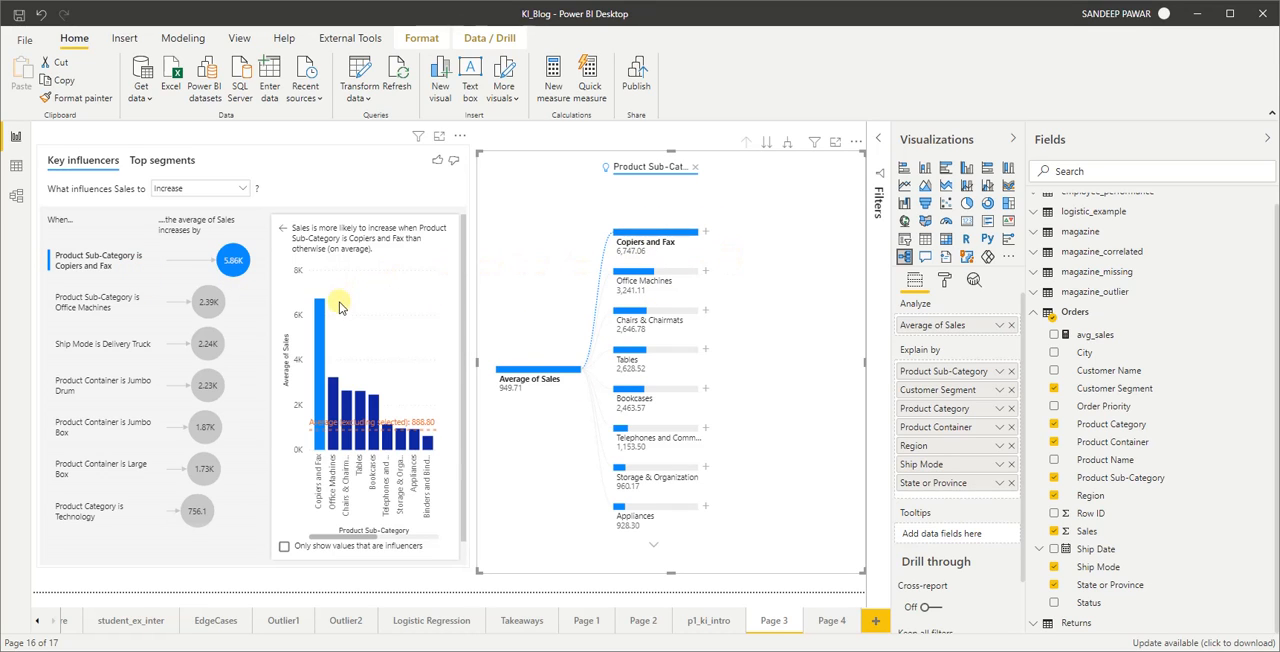
mouse_move(320, 315)
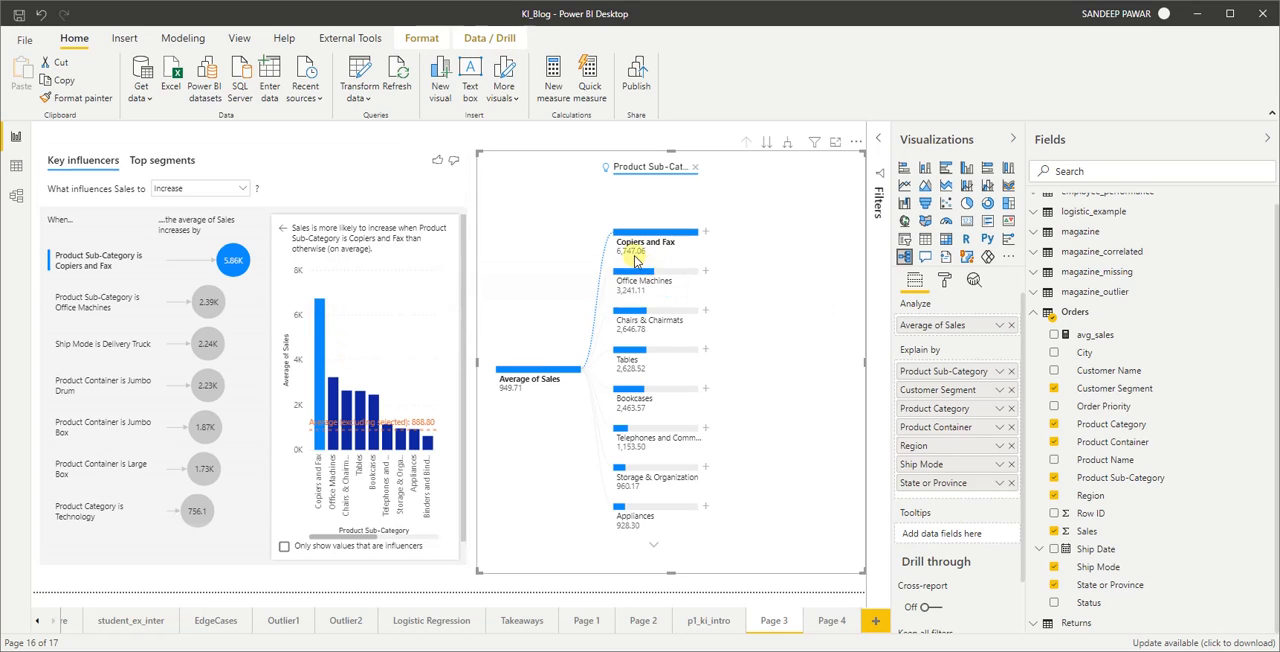
mouse_move(638, 255)
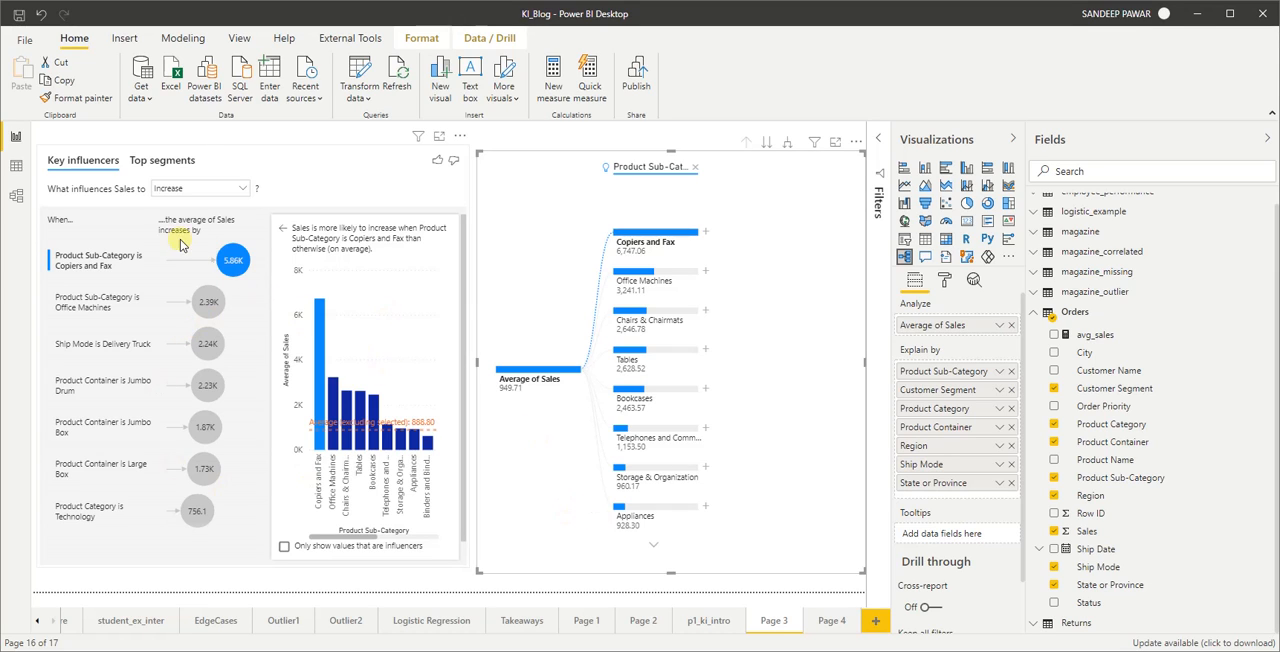
mouse_move(428, 282)
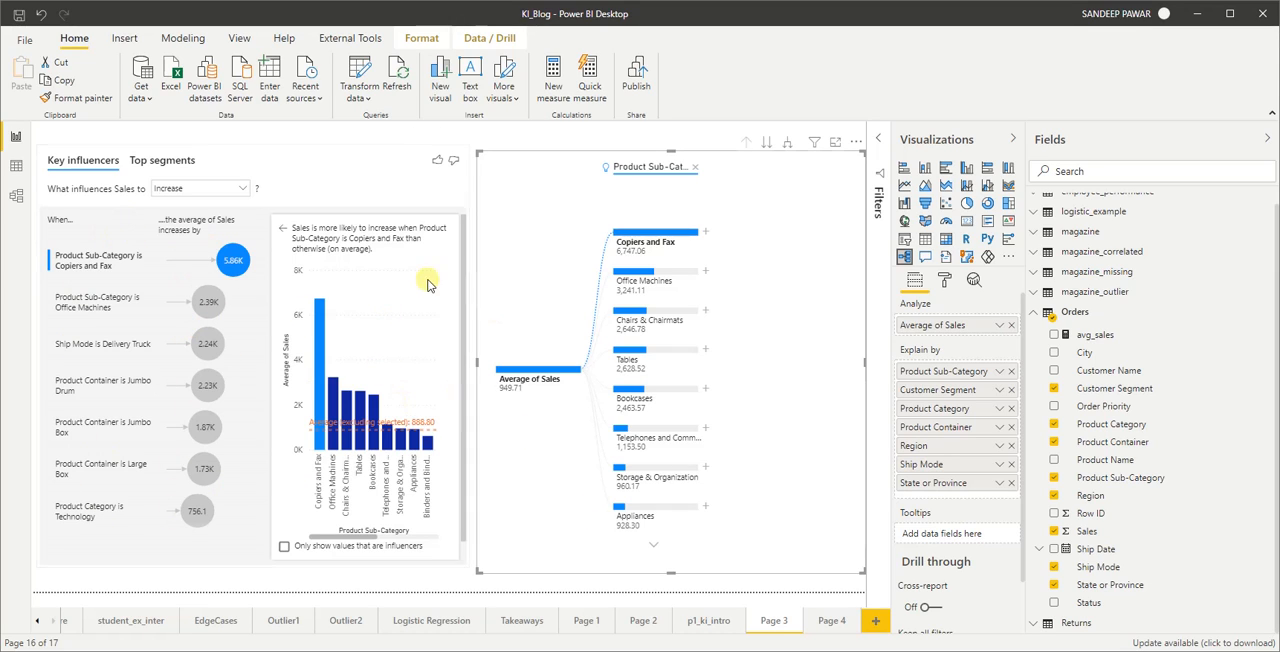
mouse_move(807, 247)
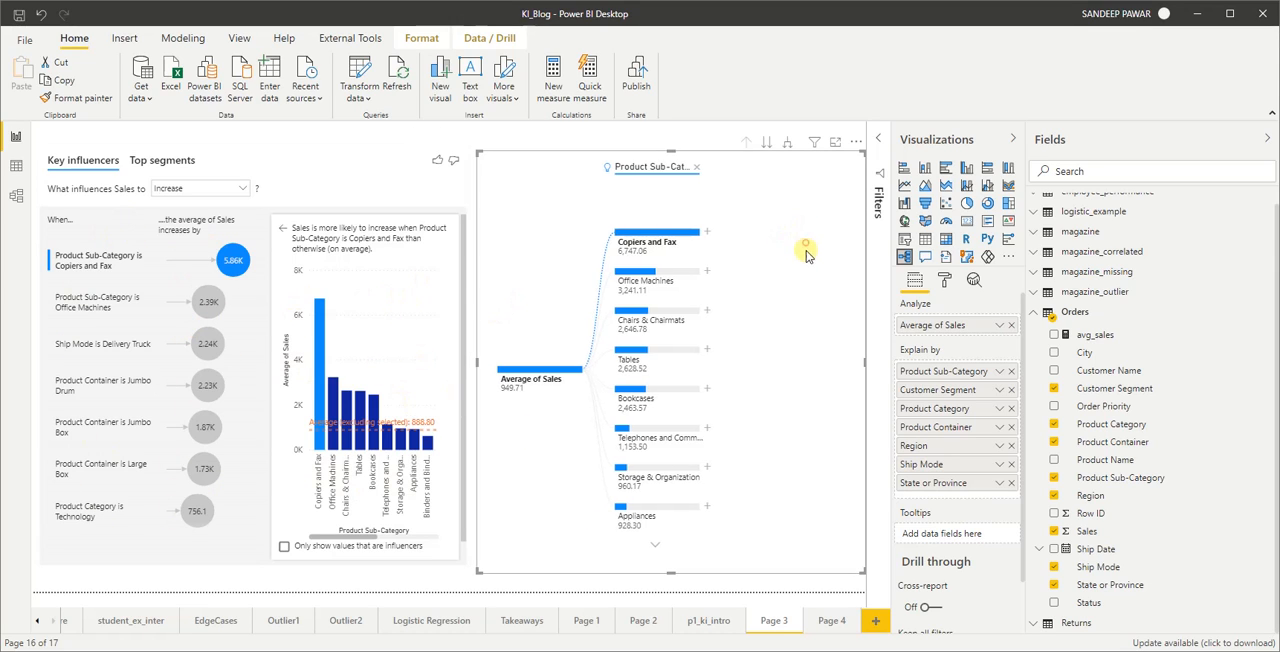
mouse_move(792, 338)
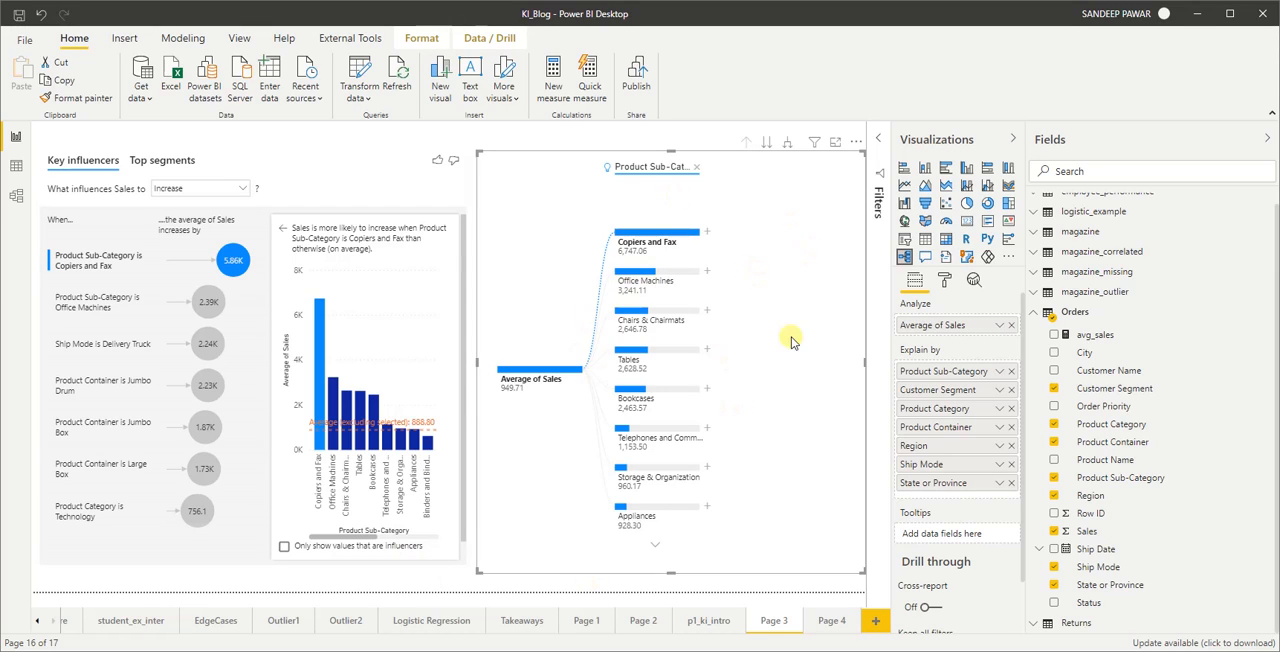
mouse_move(668, 448)
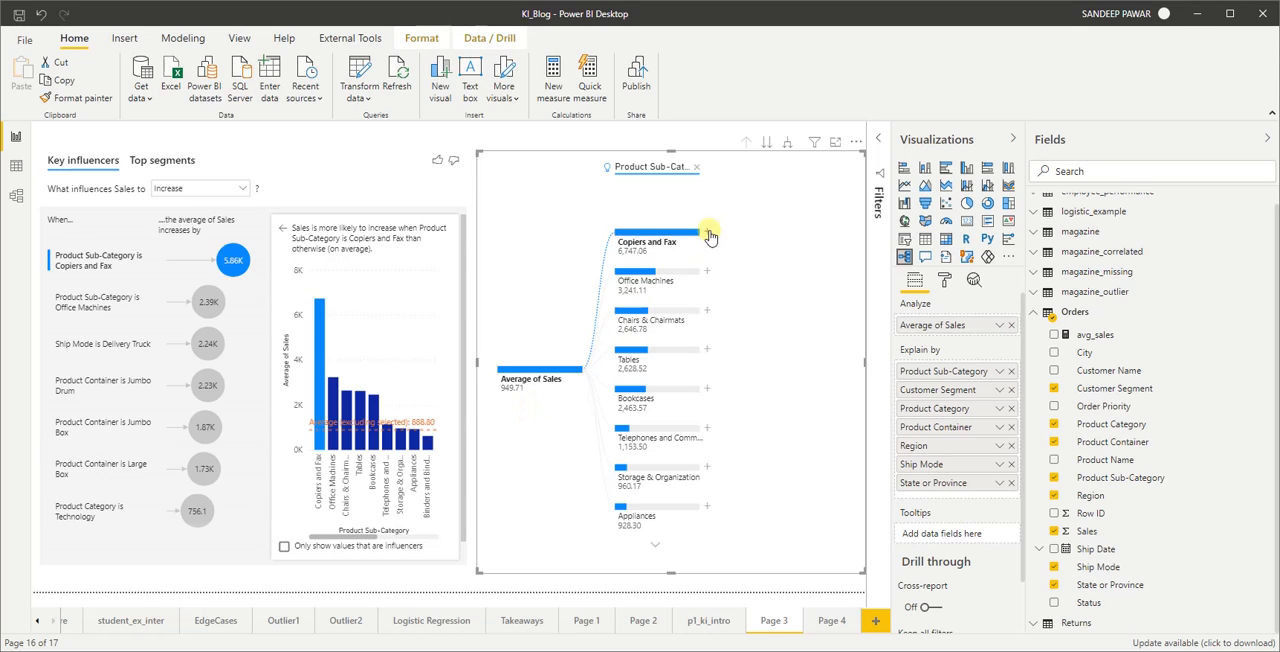
mouse_move(714, 332)
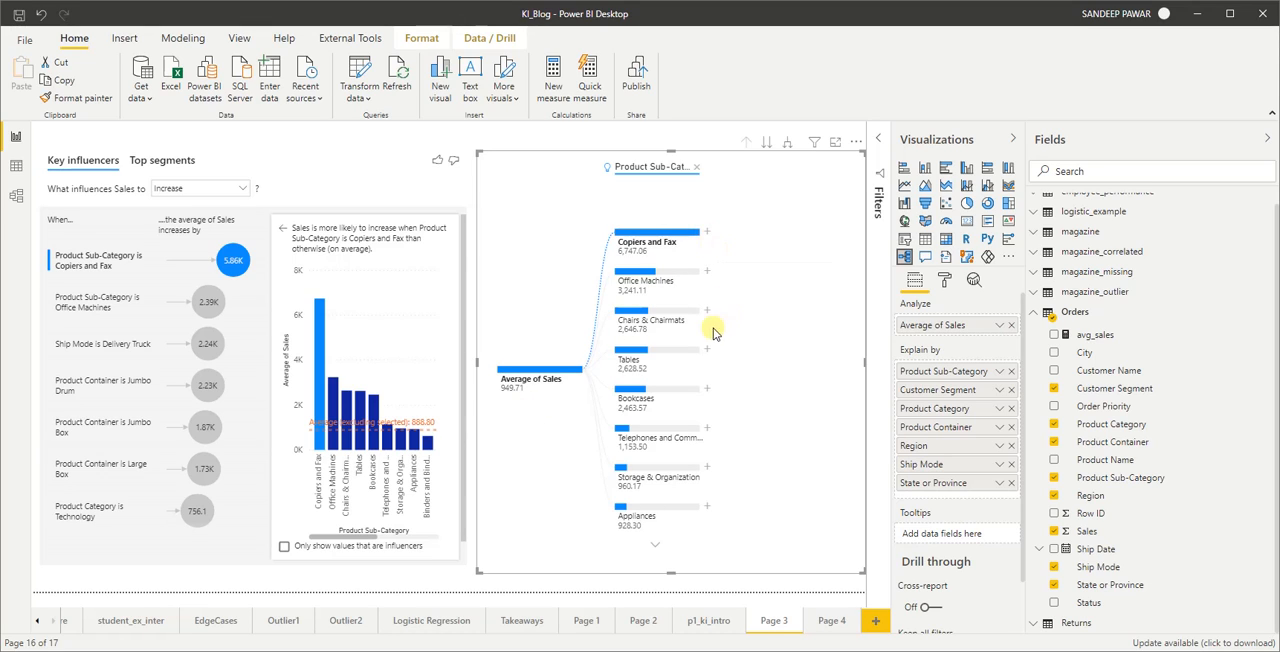
mouse_move(597, 291)
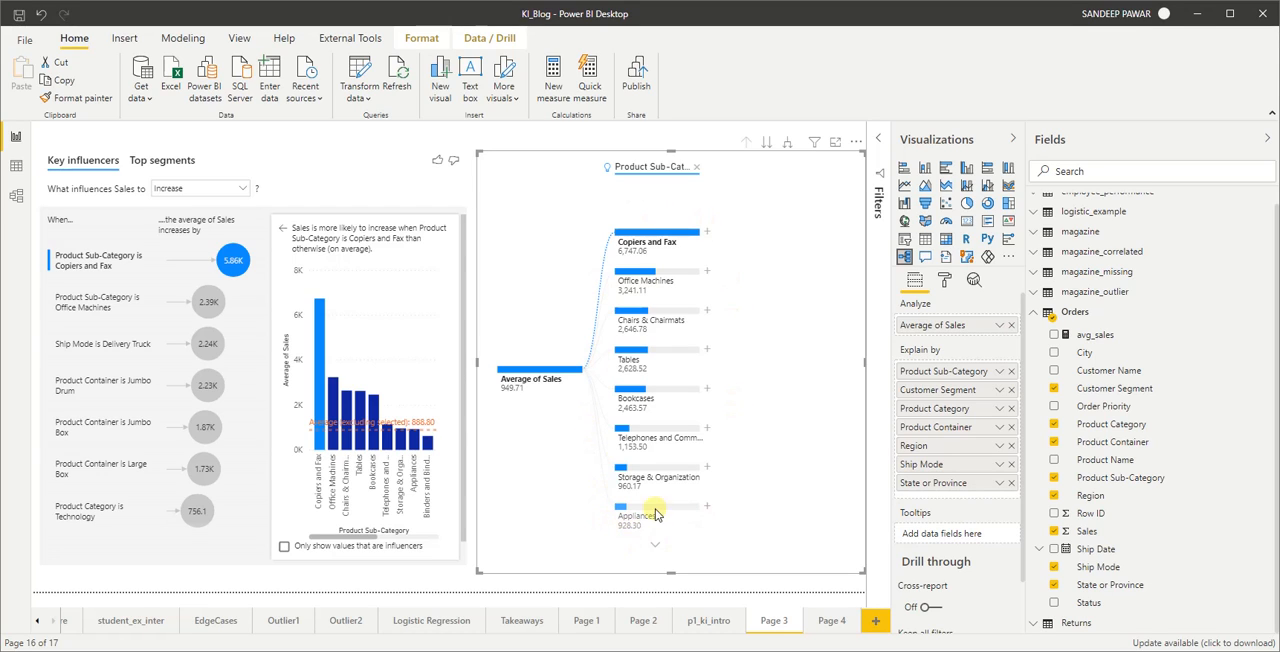
mouse_move(730, 363)
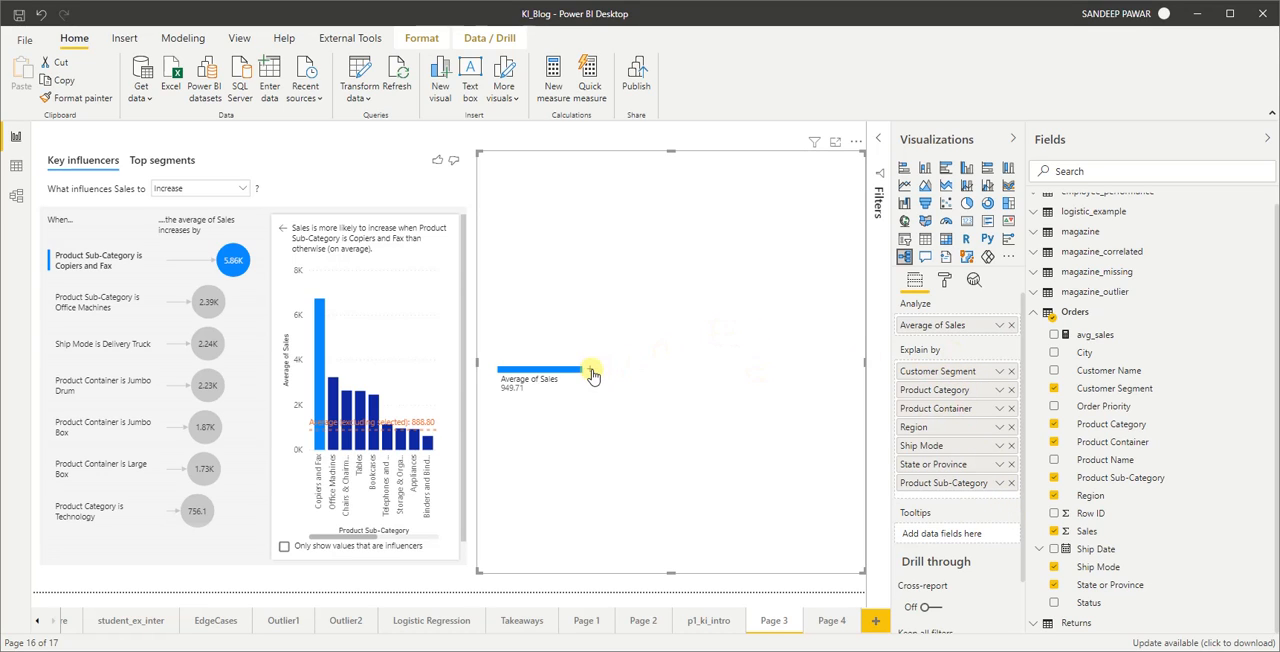
left_click(592, 375)
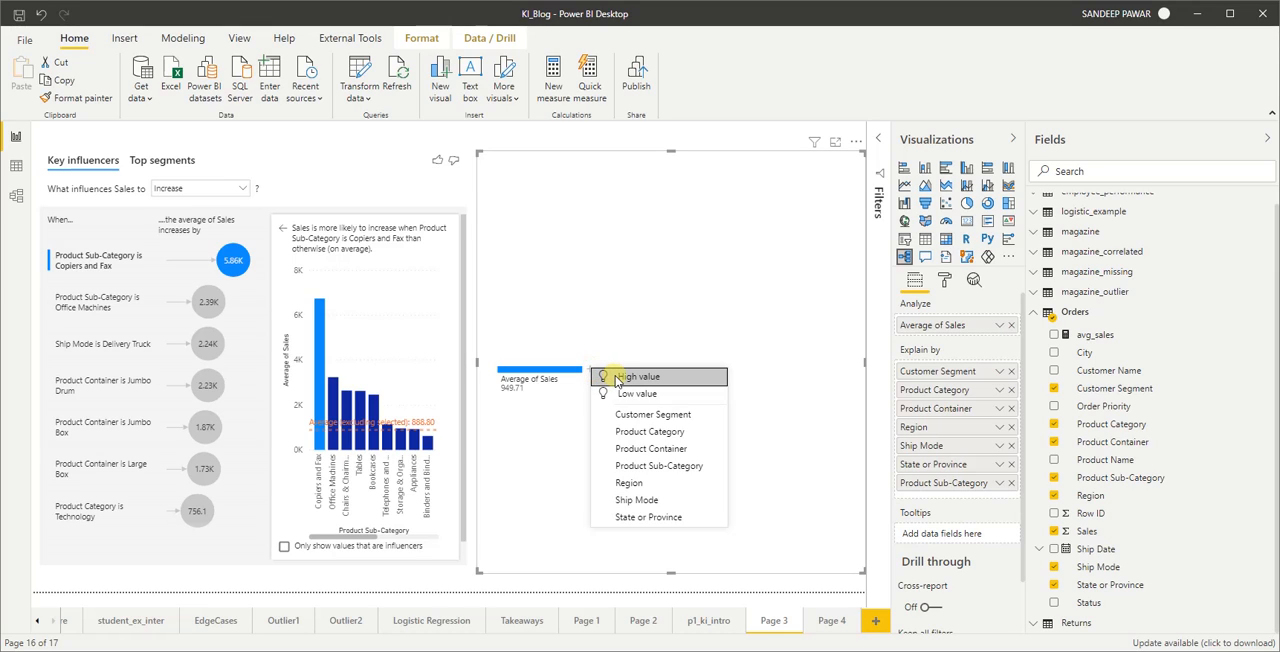
mouse_move(637, 377)
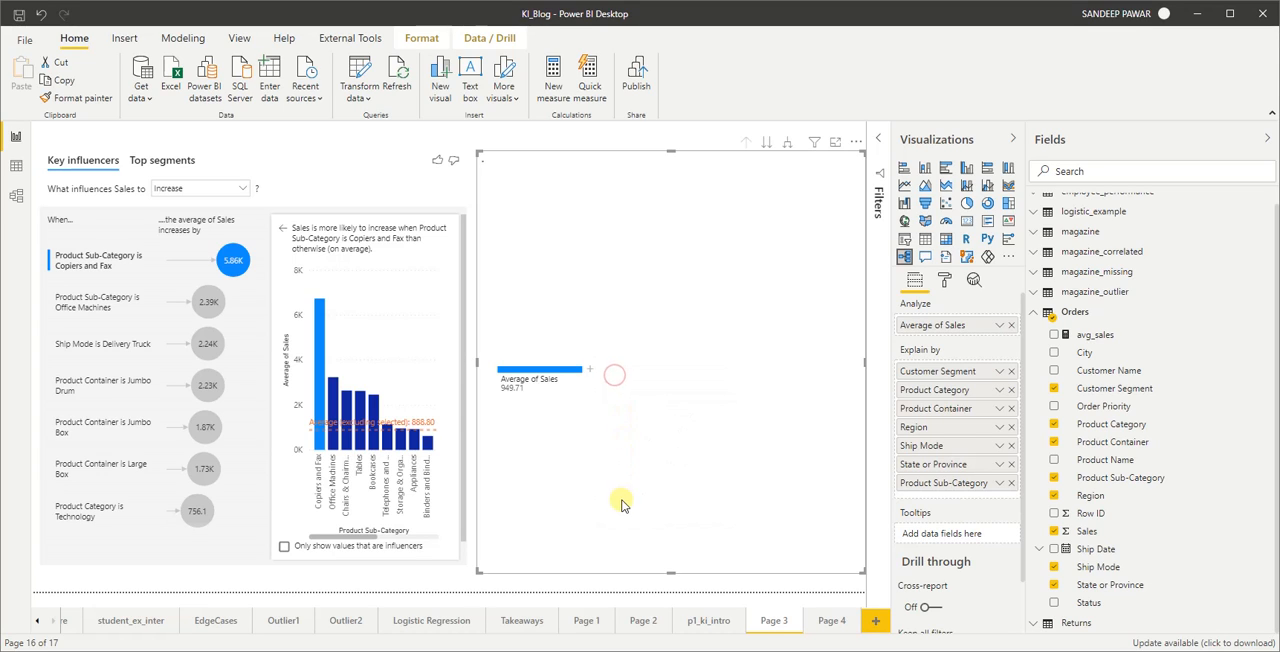
left_click(614, 374)
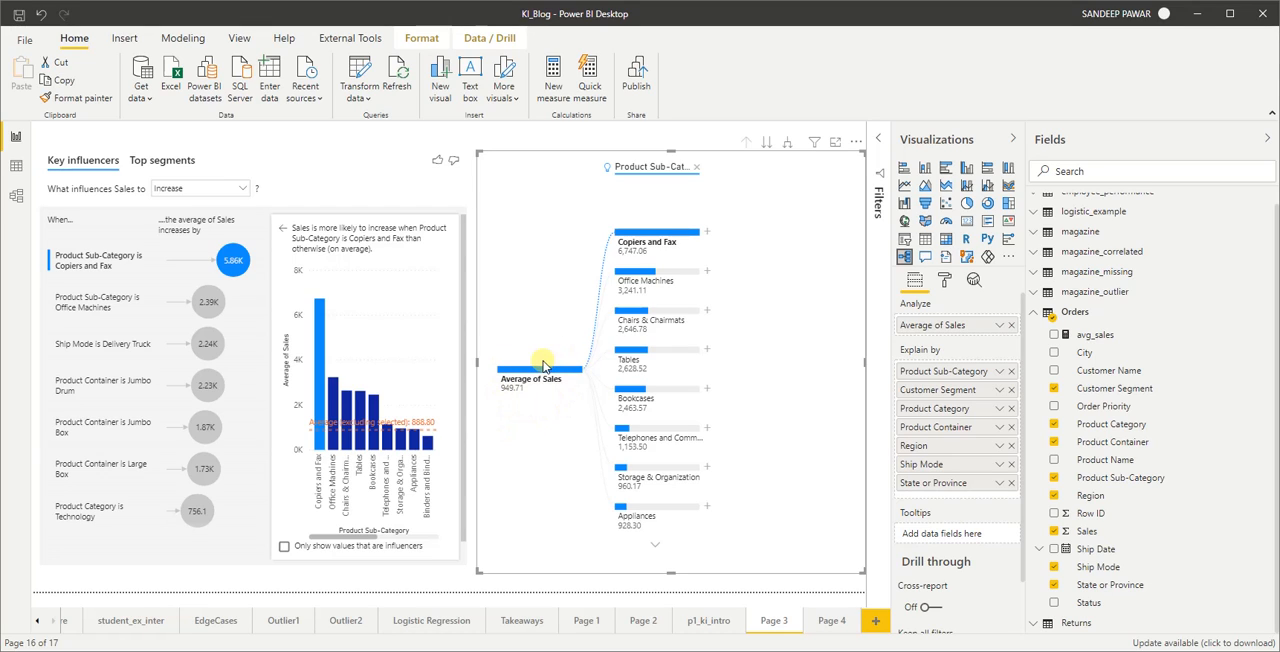
mouse_move(624, 201)
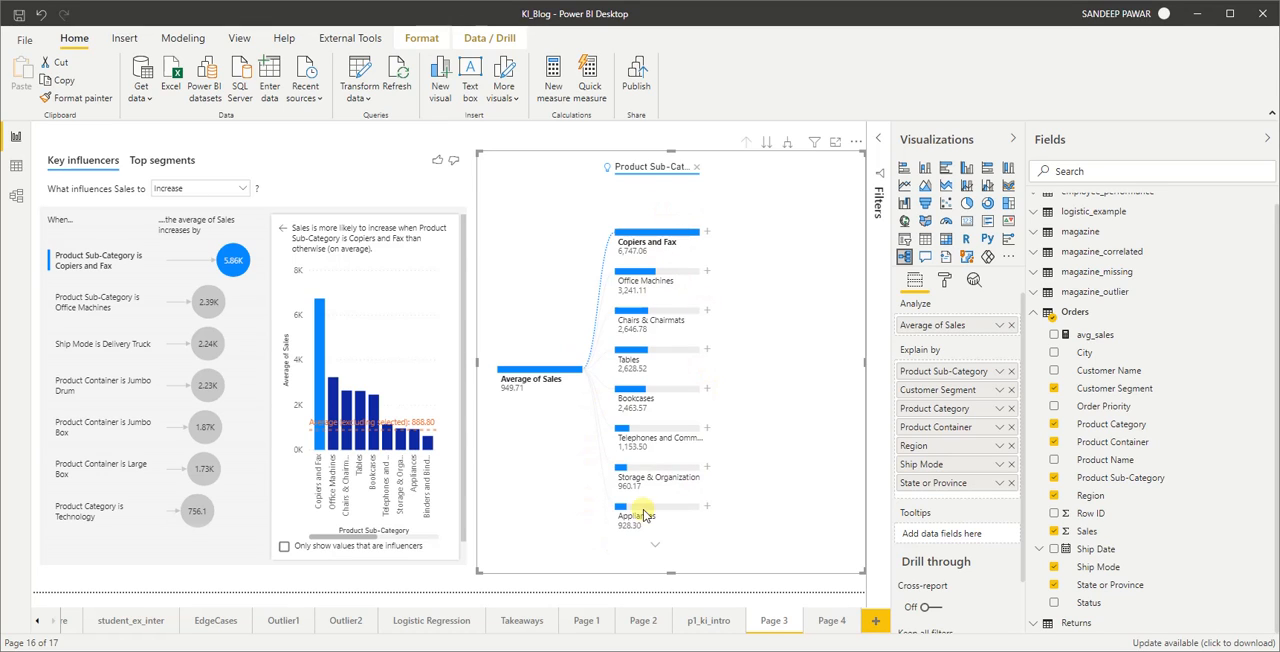
- Split the Copiers and Fax branch further, down through Iowa
left_click(708, 231)
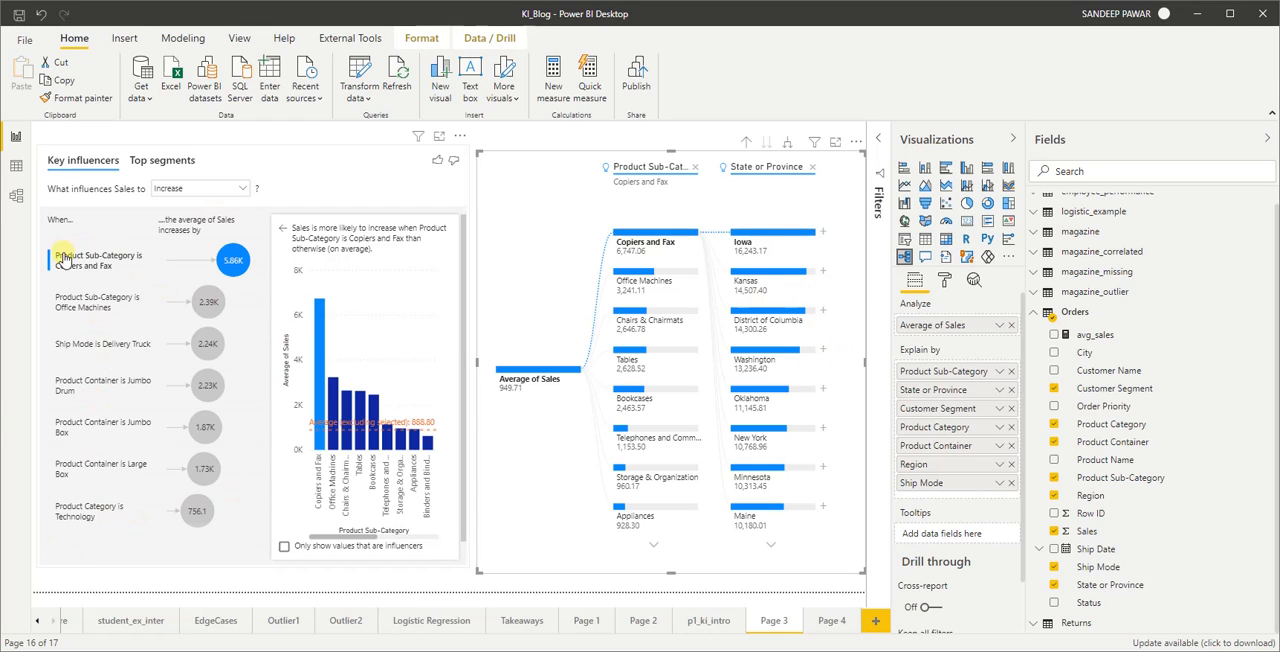
mouse_move(108, 345)
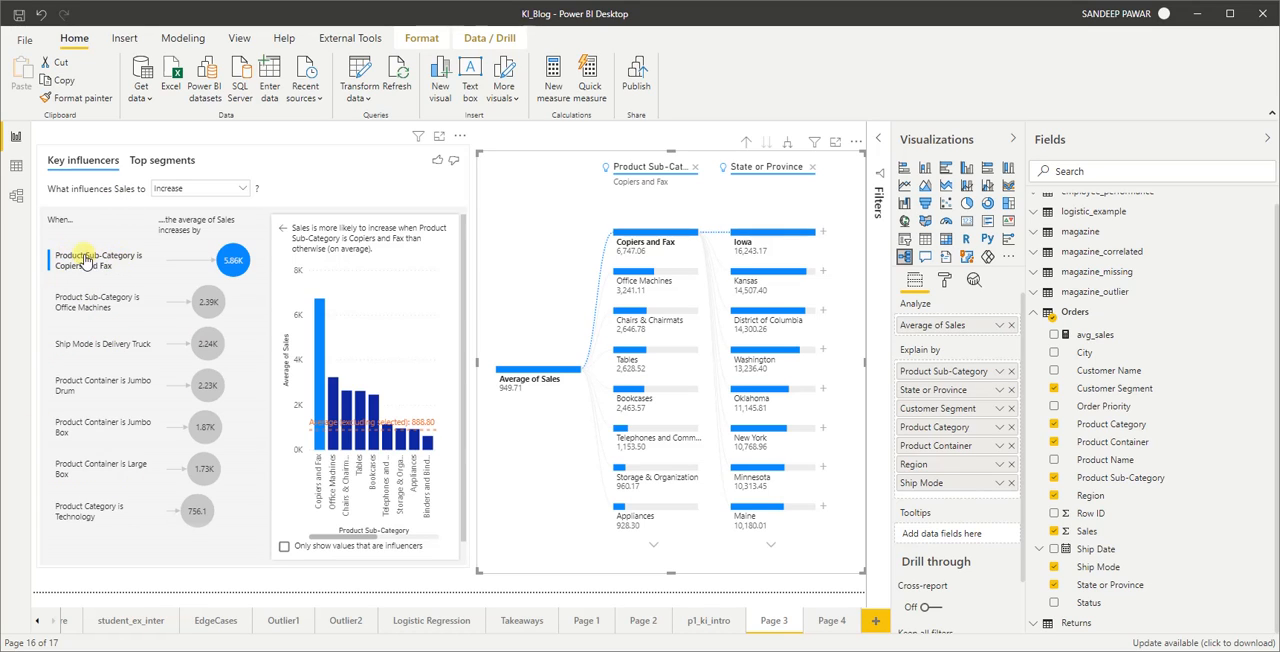
mouse_move(70, 350)
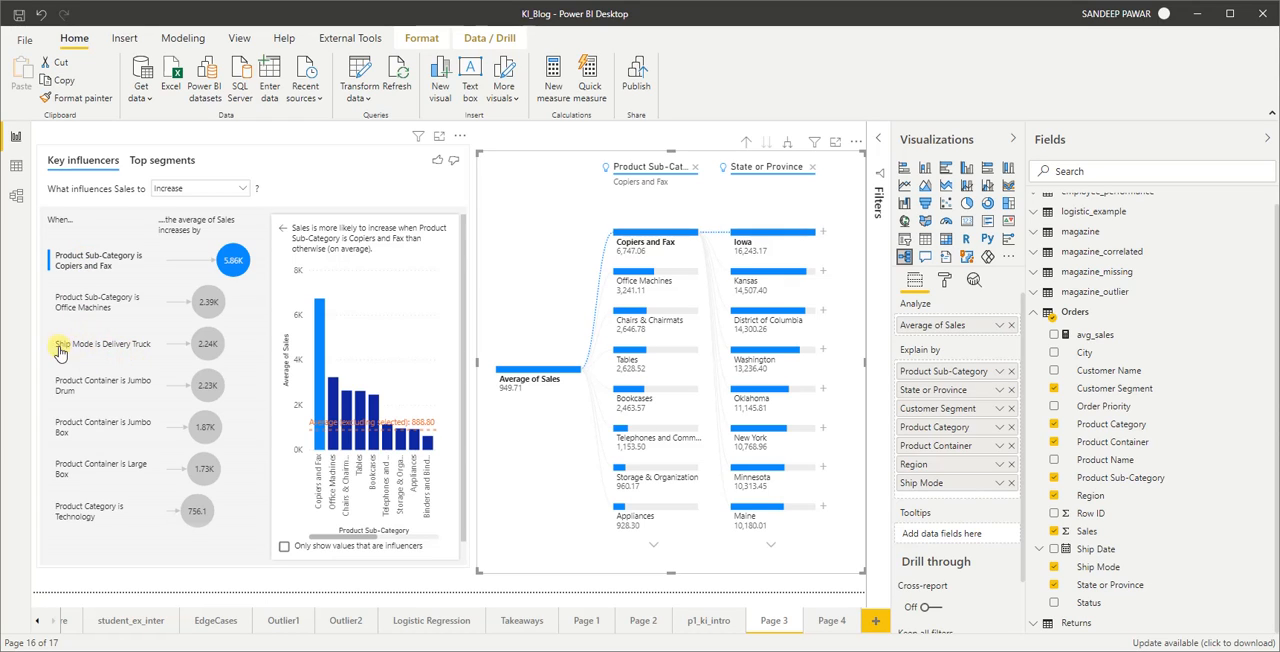
mouse_move(102, 392)
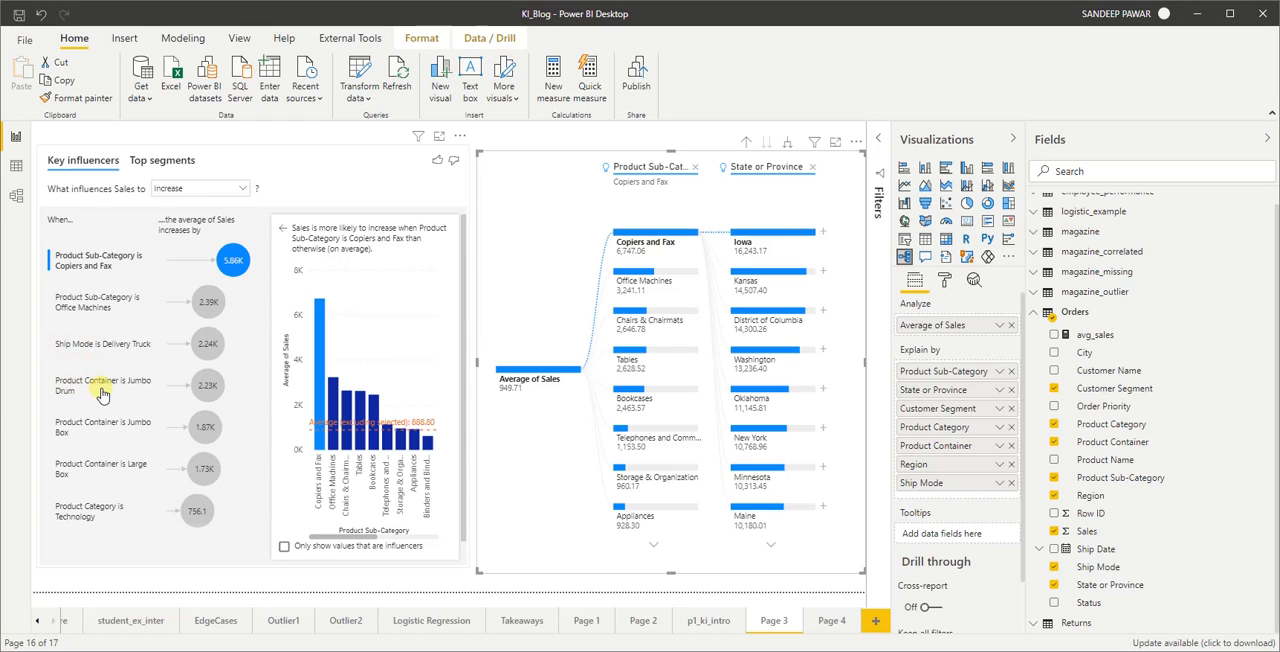
mouse_move(812, 202)
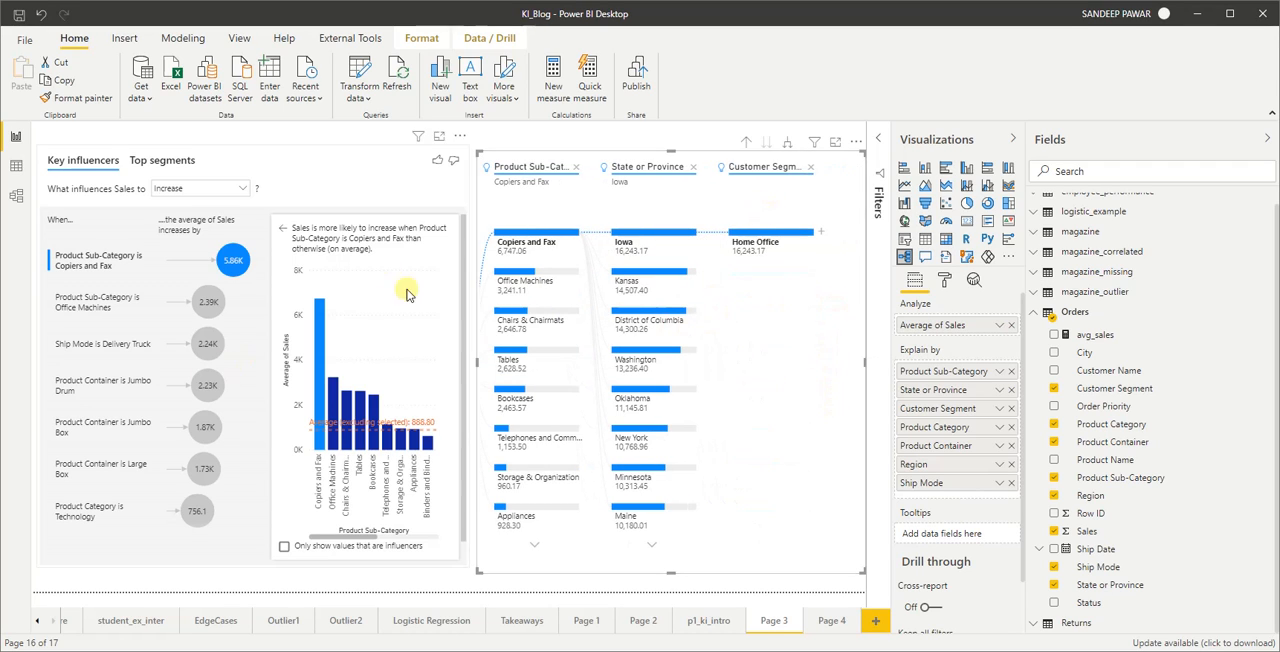
mouse_move(866, 356)
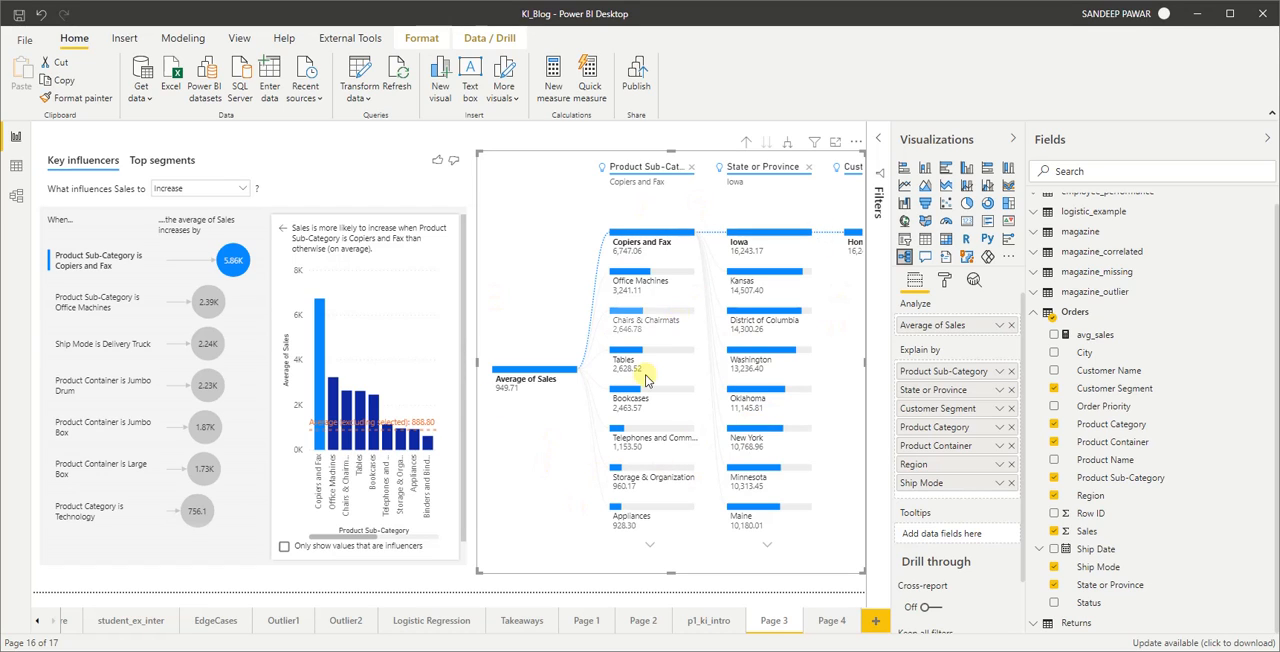
mouse_move(536, 403)
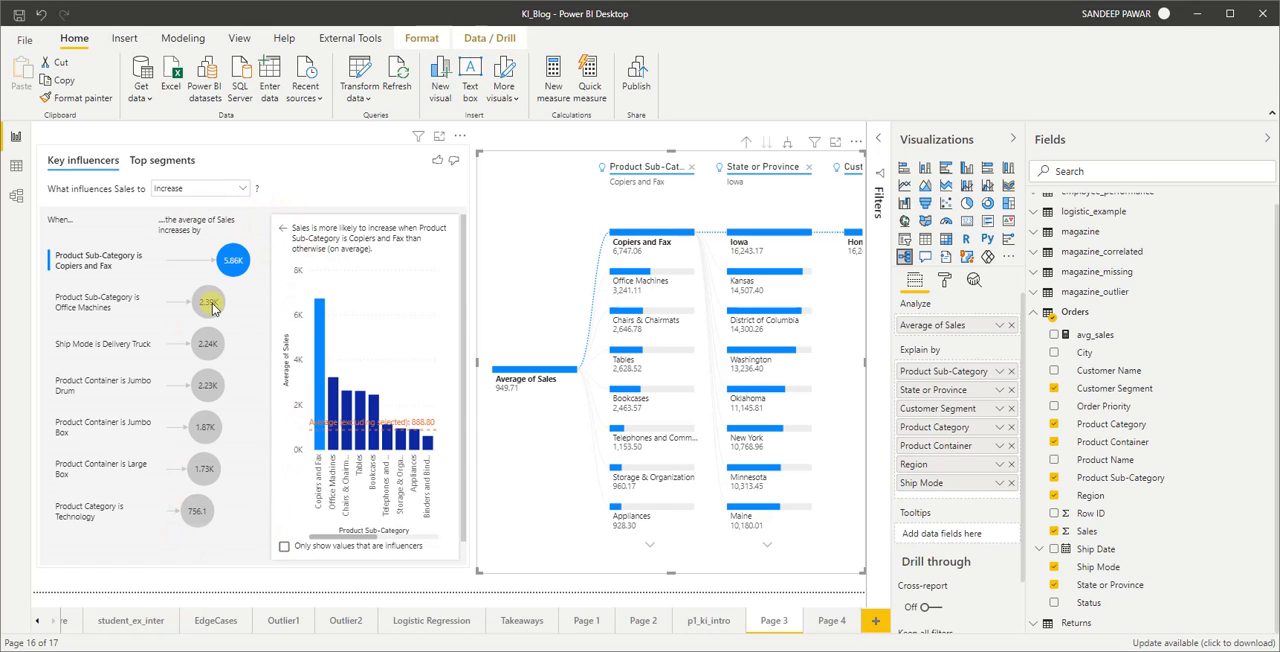
mouse_move(551, 448)
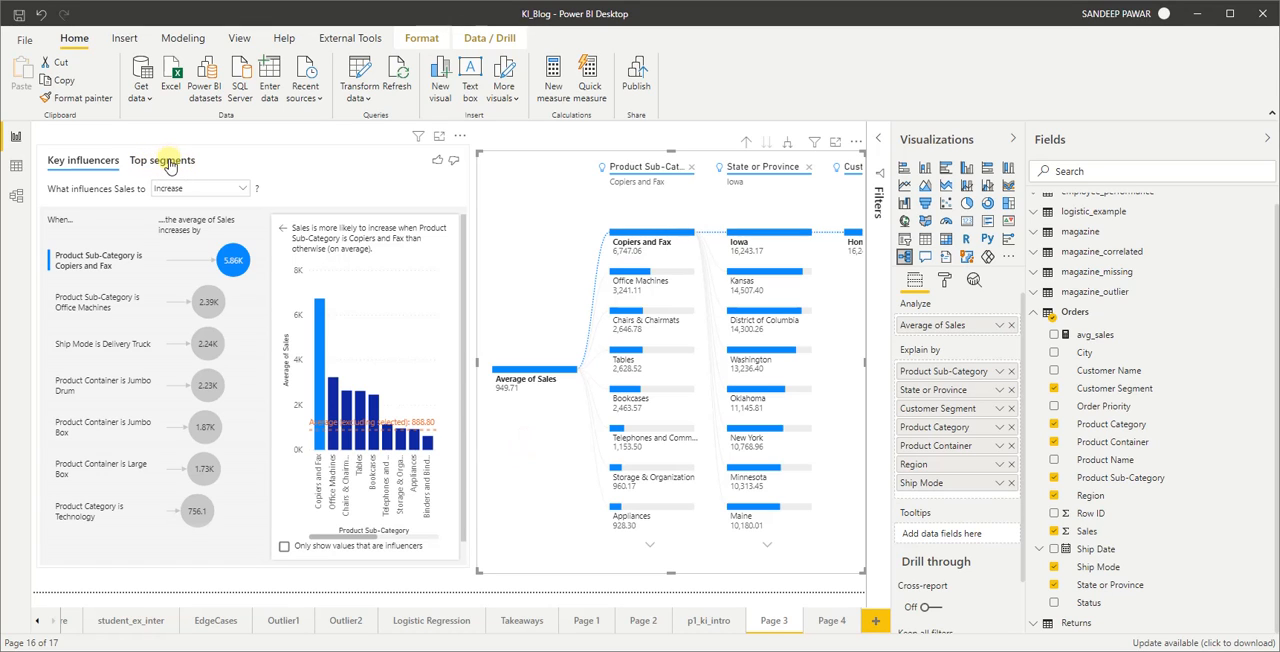
- Show Top segments in Key influencers, with Segment 1 (Jumbo Drum, Delivery Truck) averaging 3.03K
left_click(162, 160)
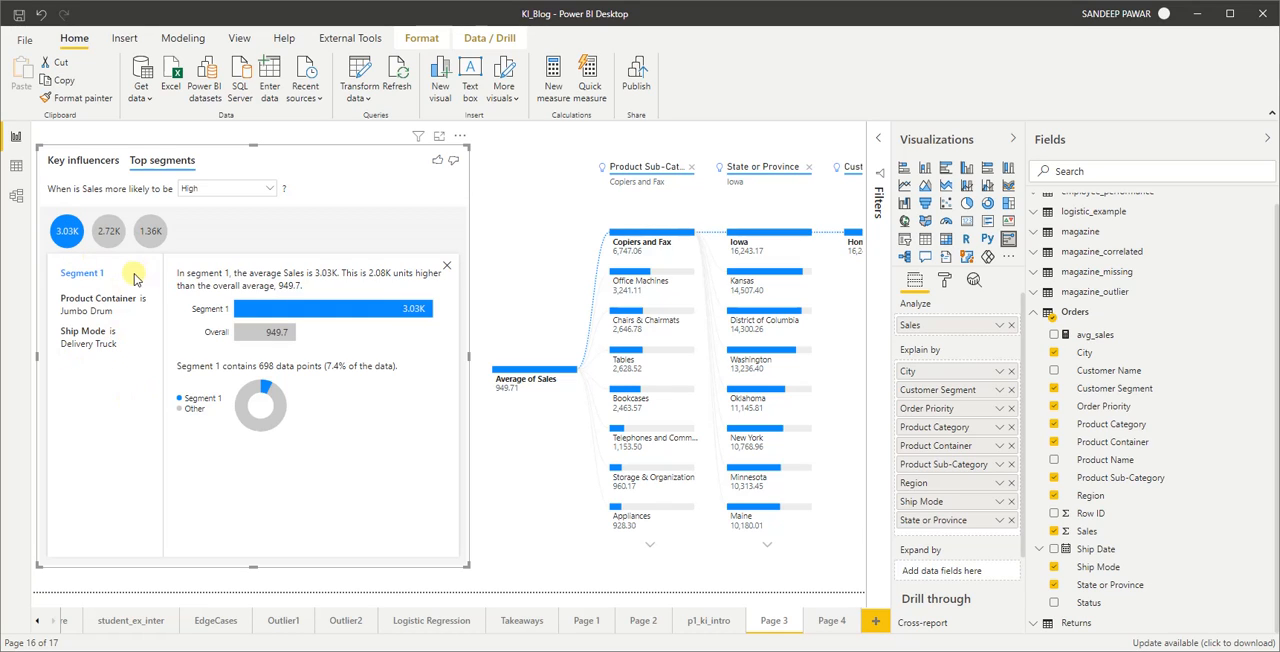
mouse_move(165, 428)
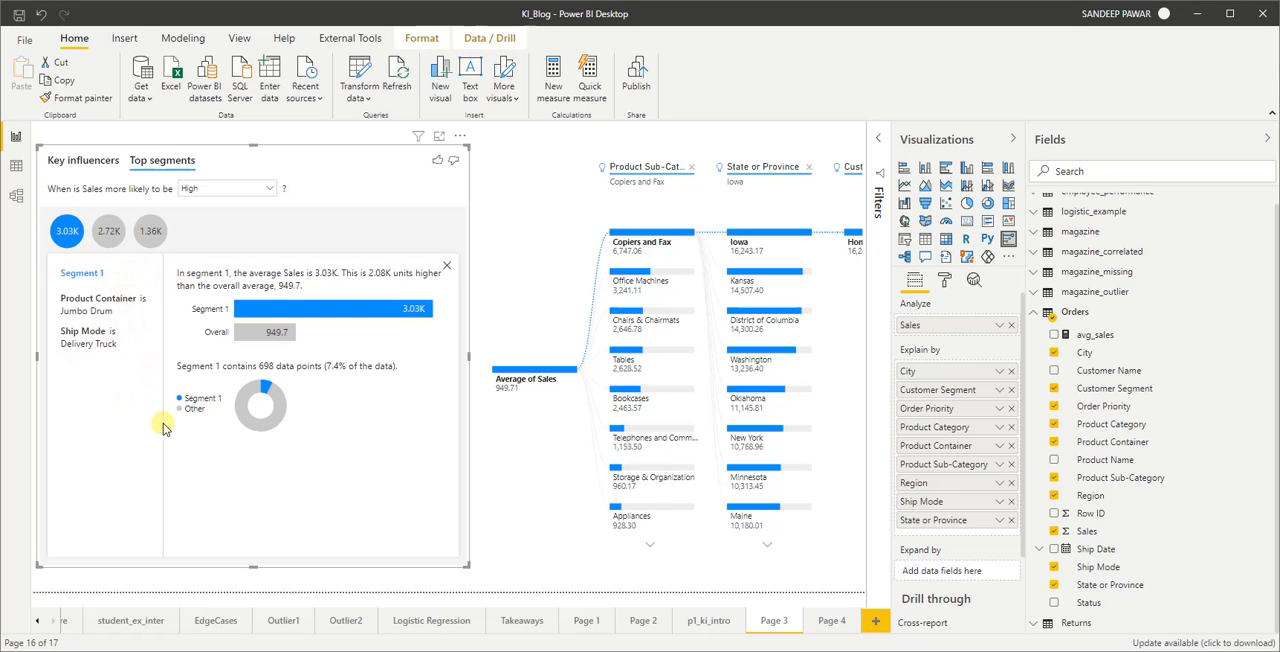
mouse_move(189, 522)
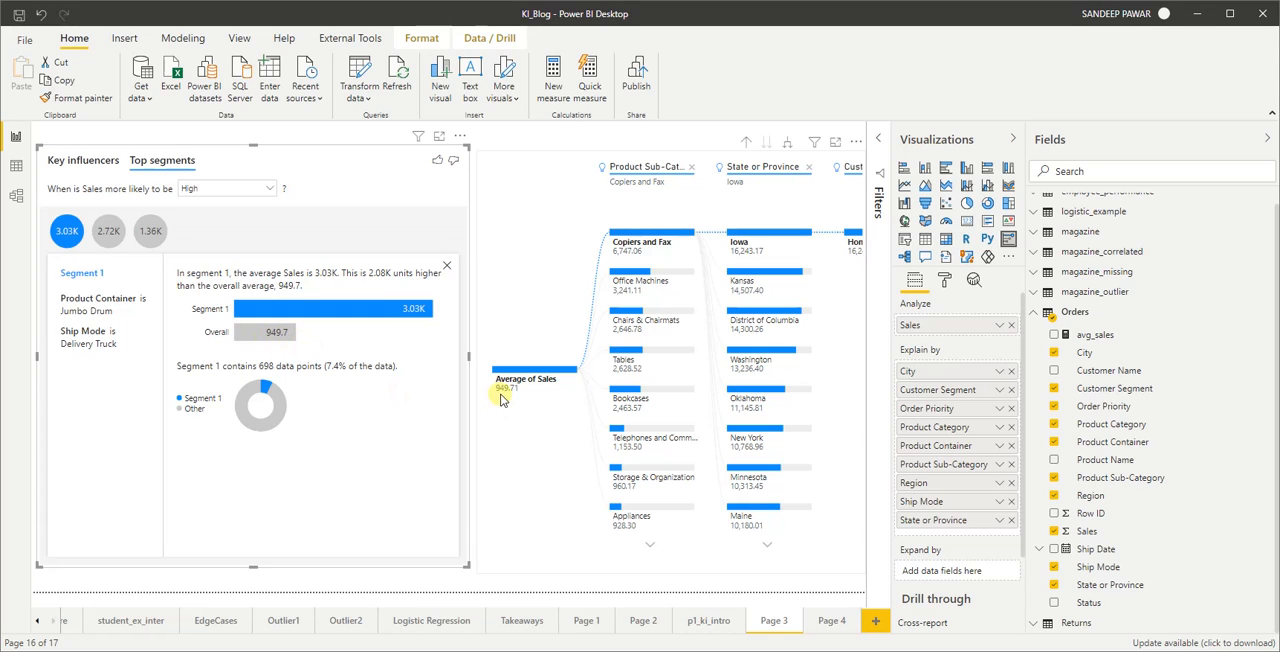
mouse_move(518, 395)
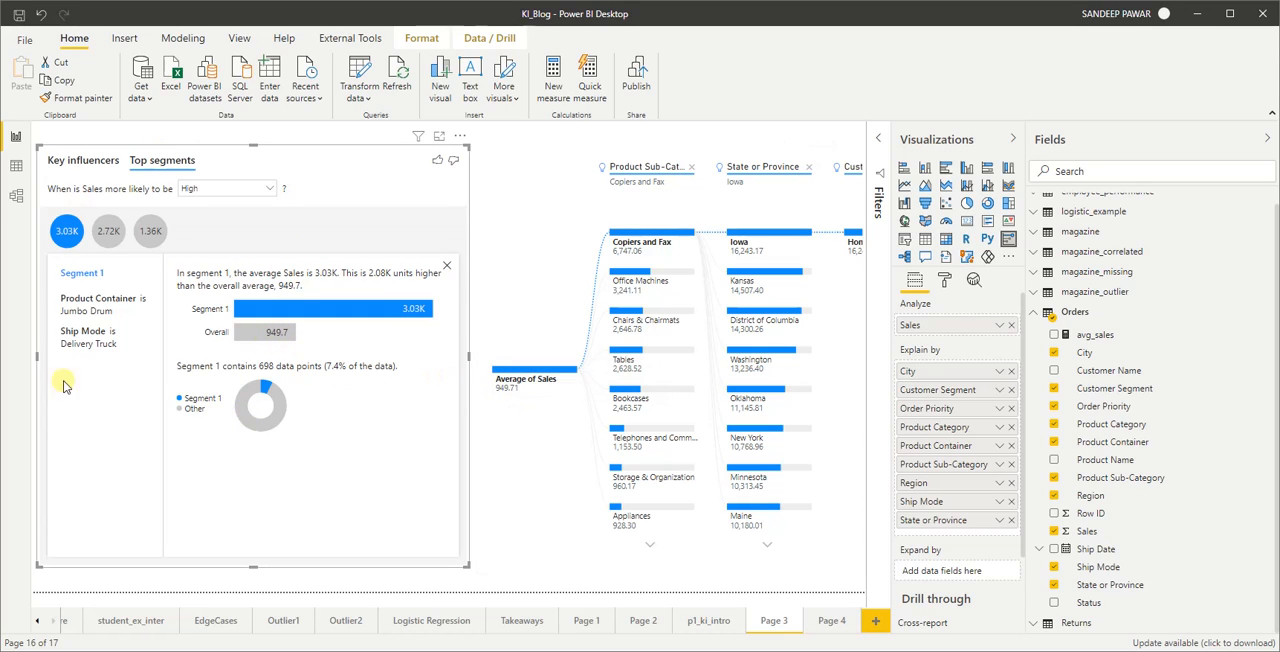
mouse_move(130, 403)
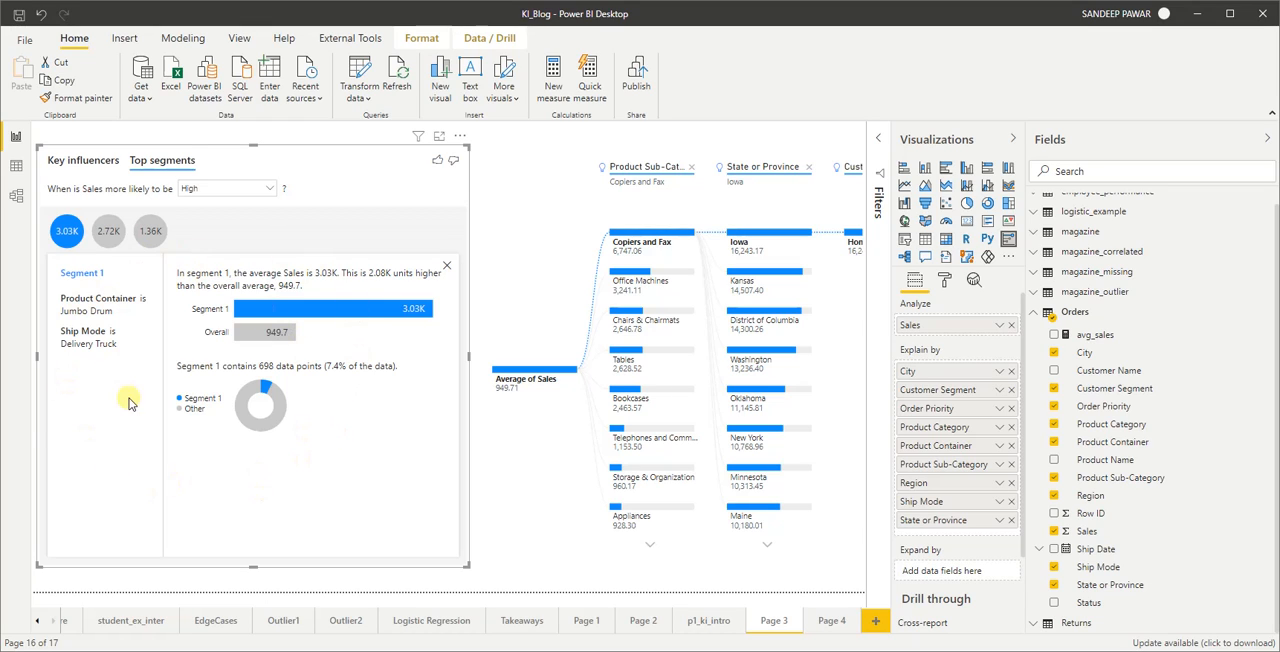
mouse_move(147, 433)
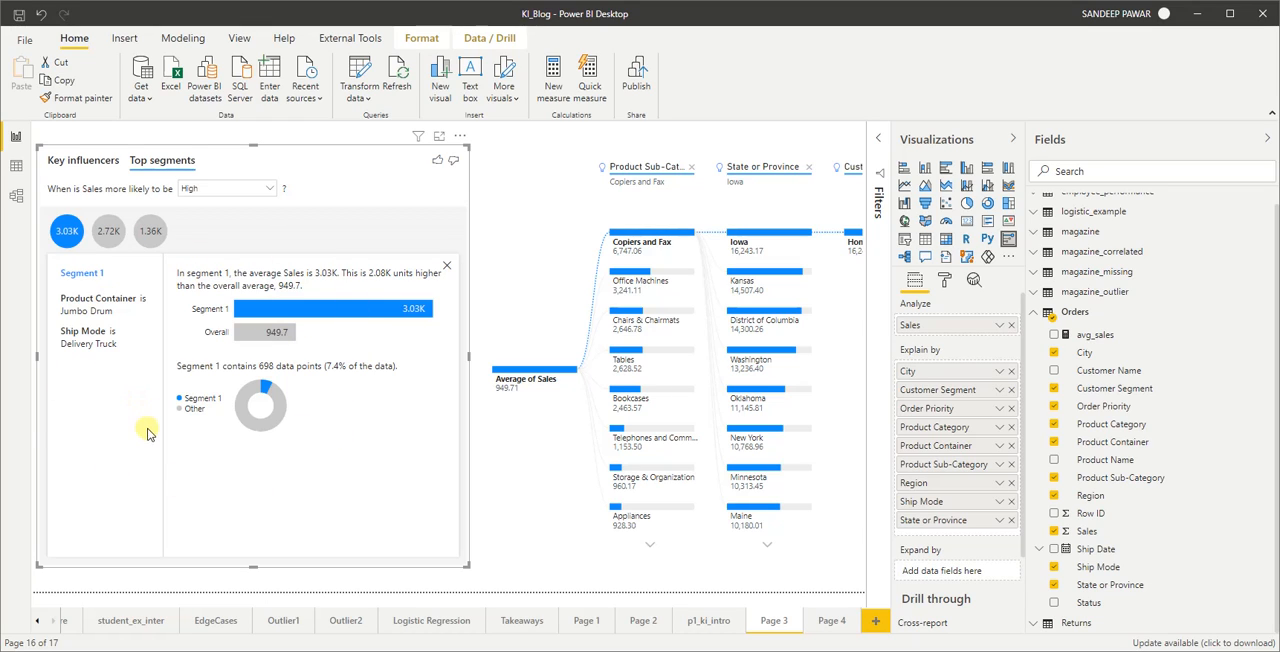
mouse_move(163, 479)
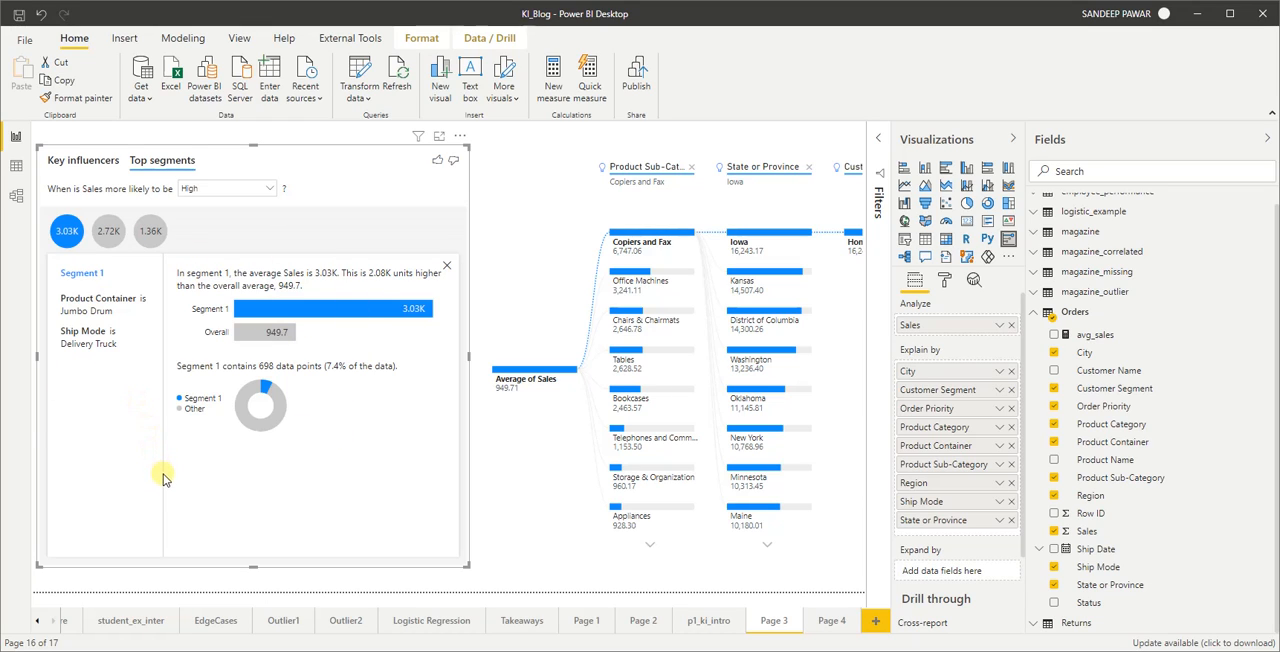
mouse_move(170, 502)
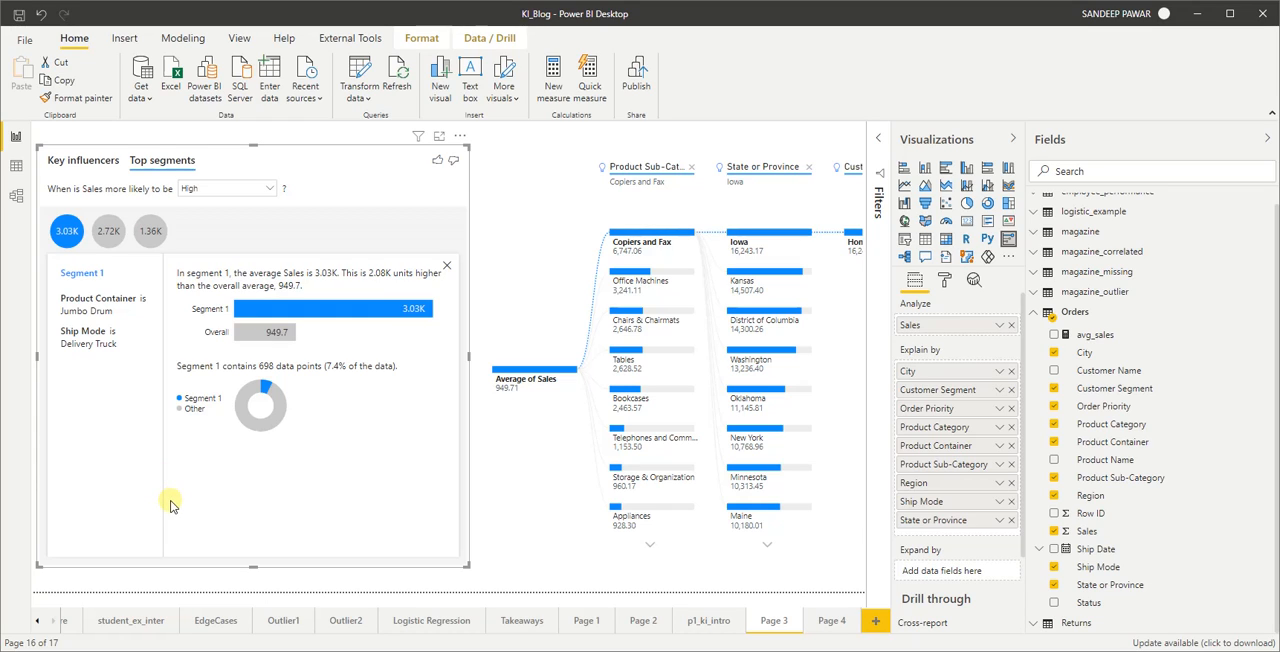
mouse_move(778, 378)
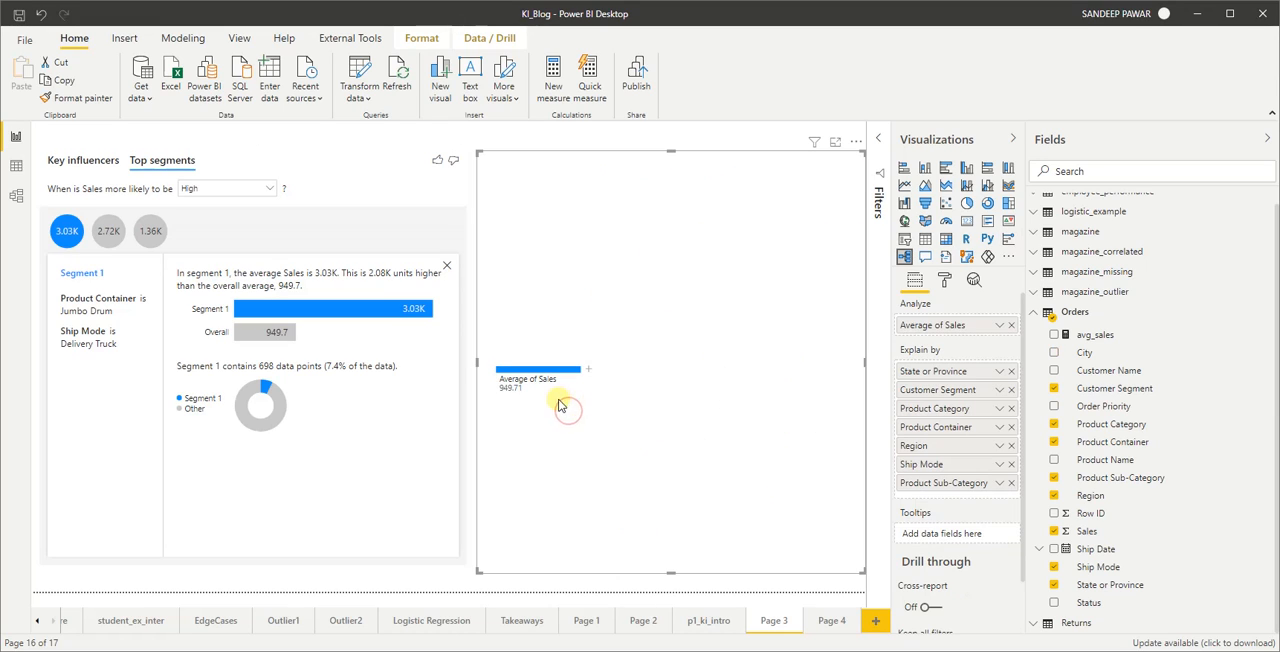
mouse_move(625, 400)
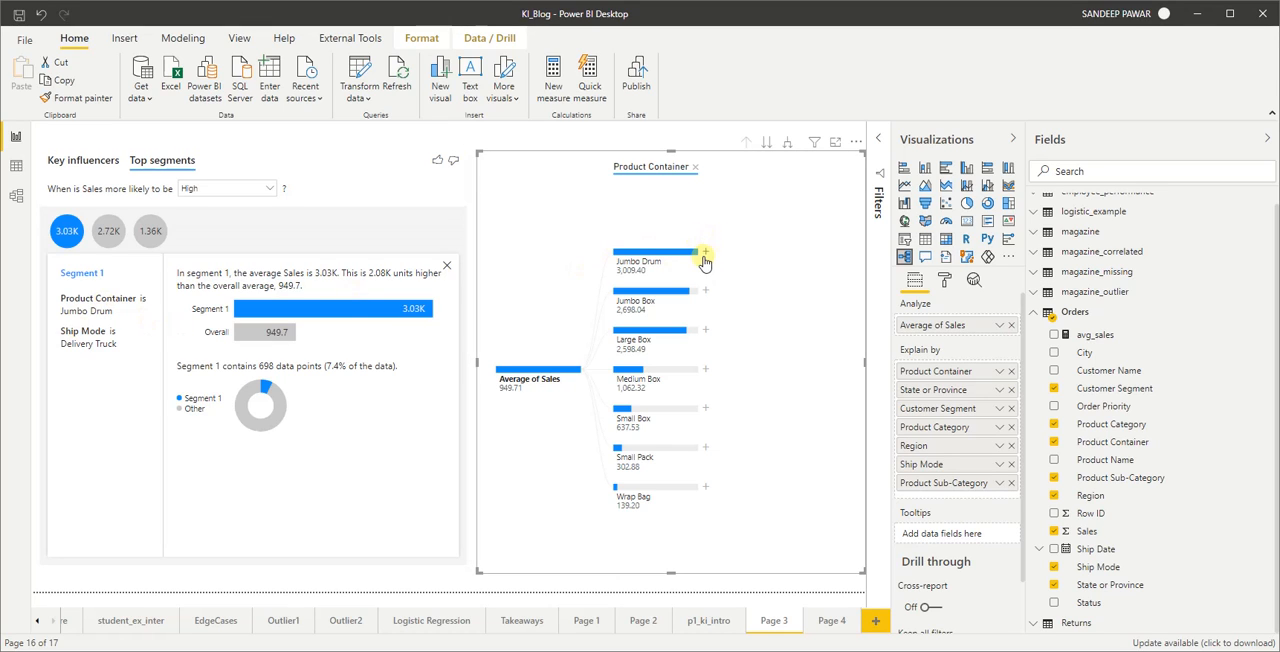
- Split the Jumbo Drum branch by Ship Mode, showing Delivery Truck at 3,030.14
left_click(705, 253)
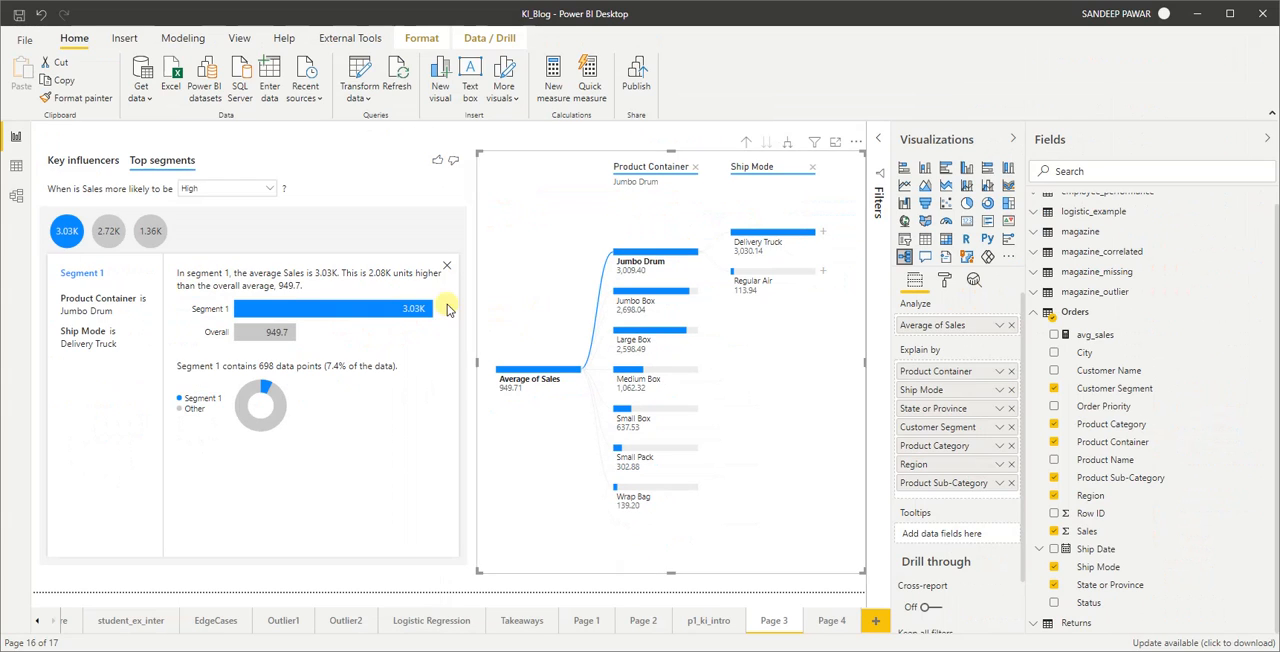
mouse_move(508, 305)
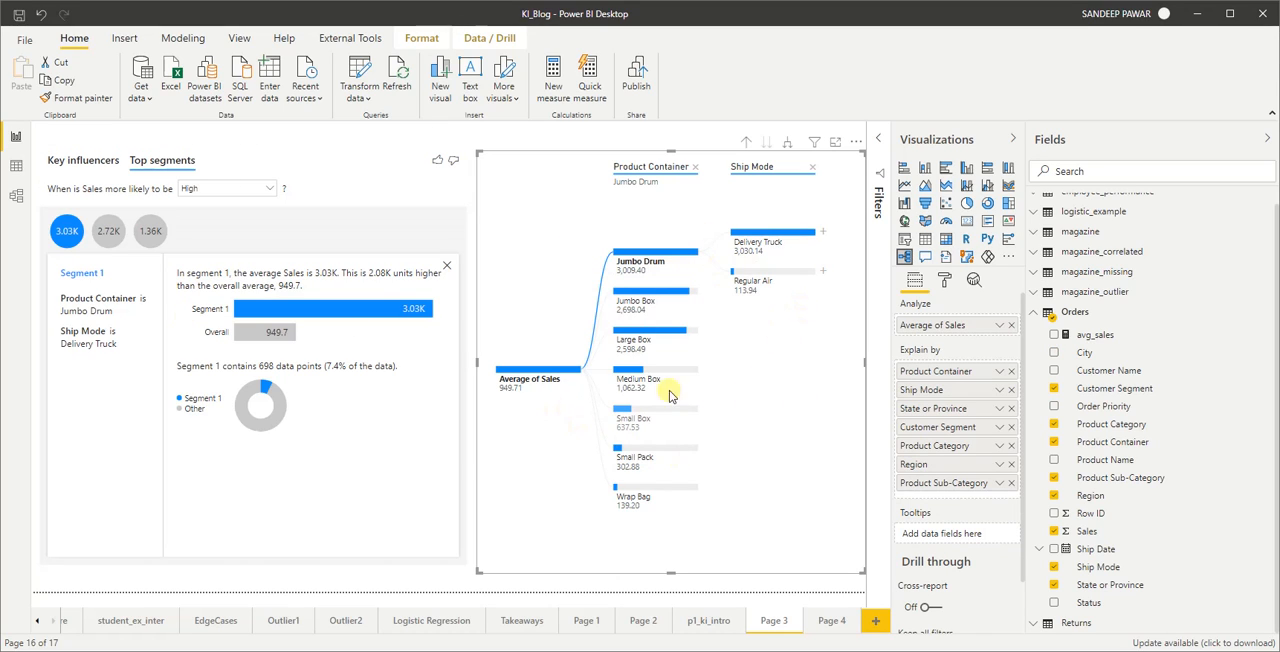
mouse_move(693, 420)
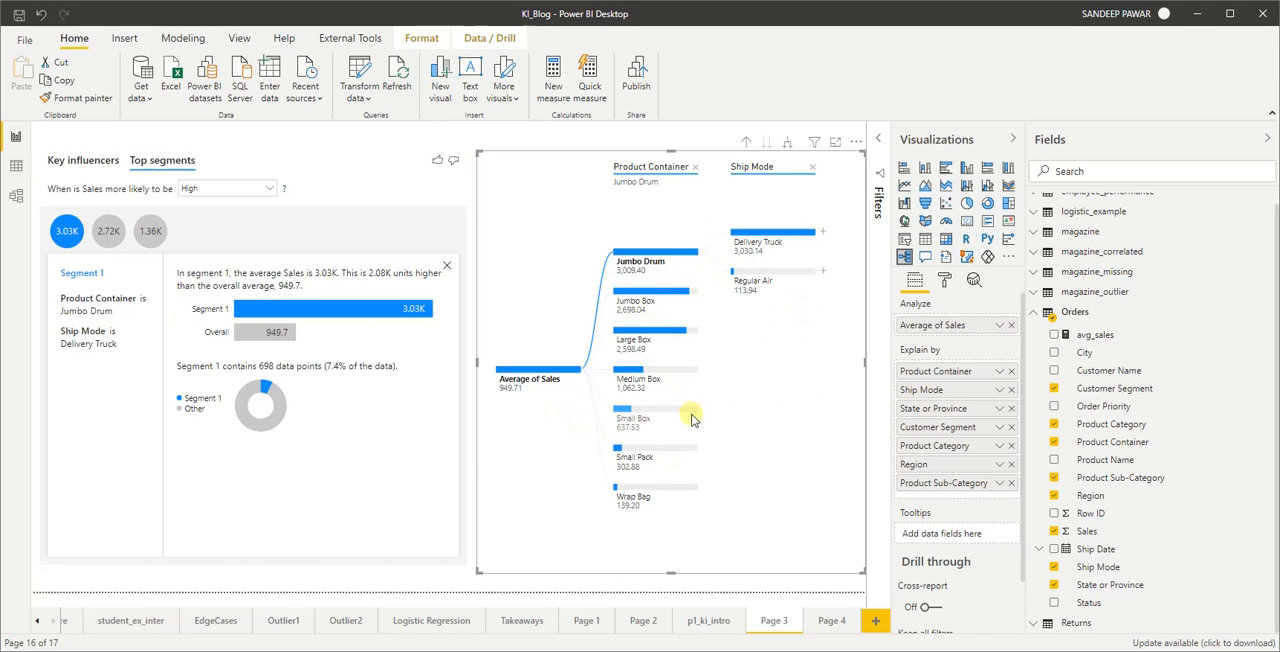
mouse_move(690, 418)
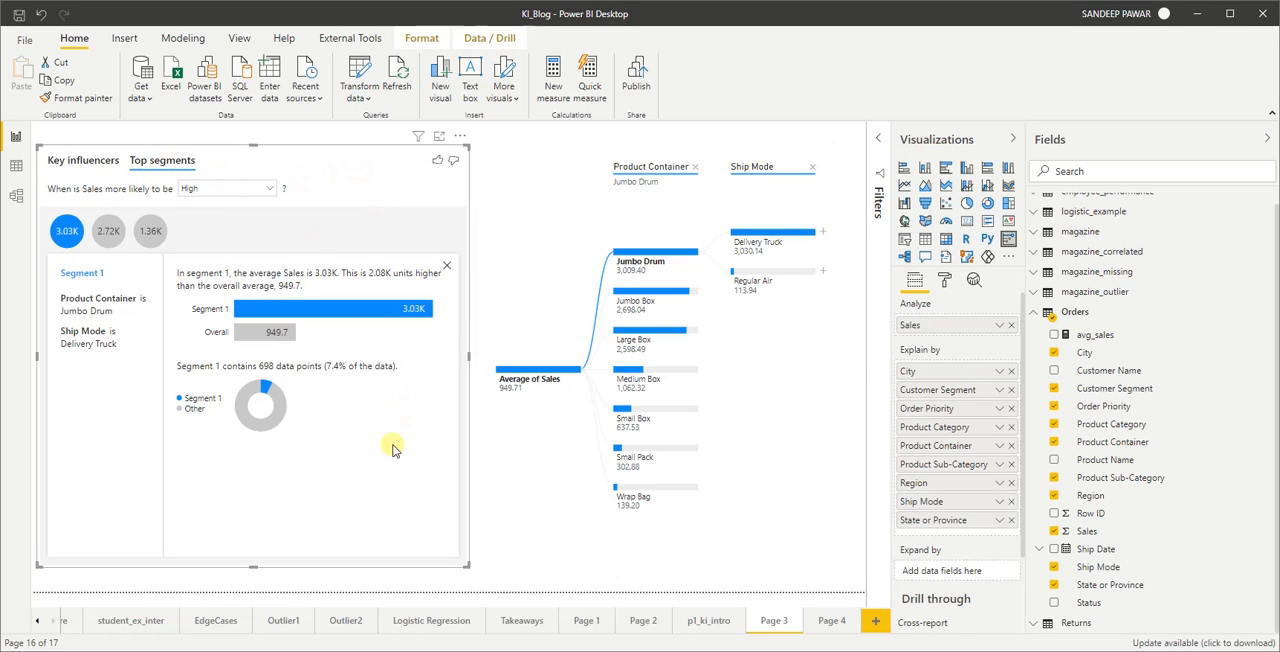
mouse_move(379, 466)
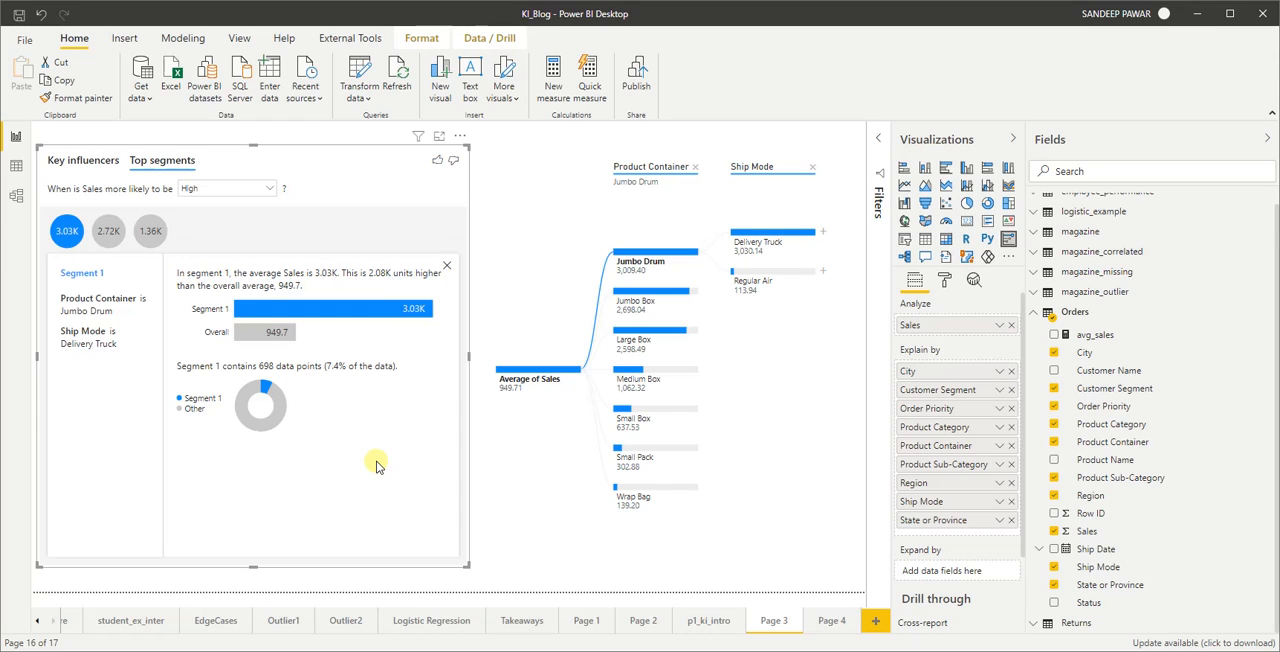
mouse_move(320, 447)
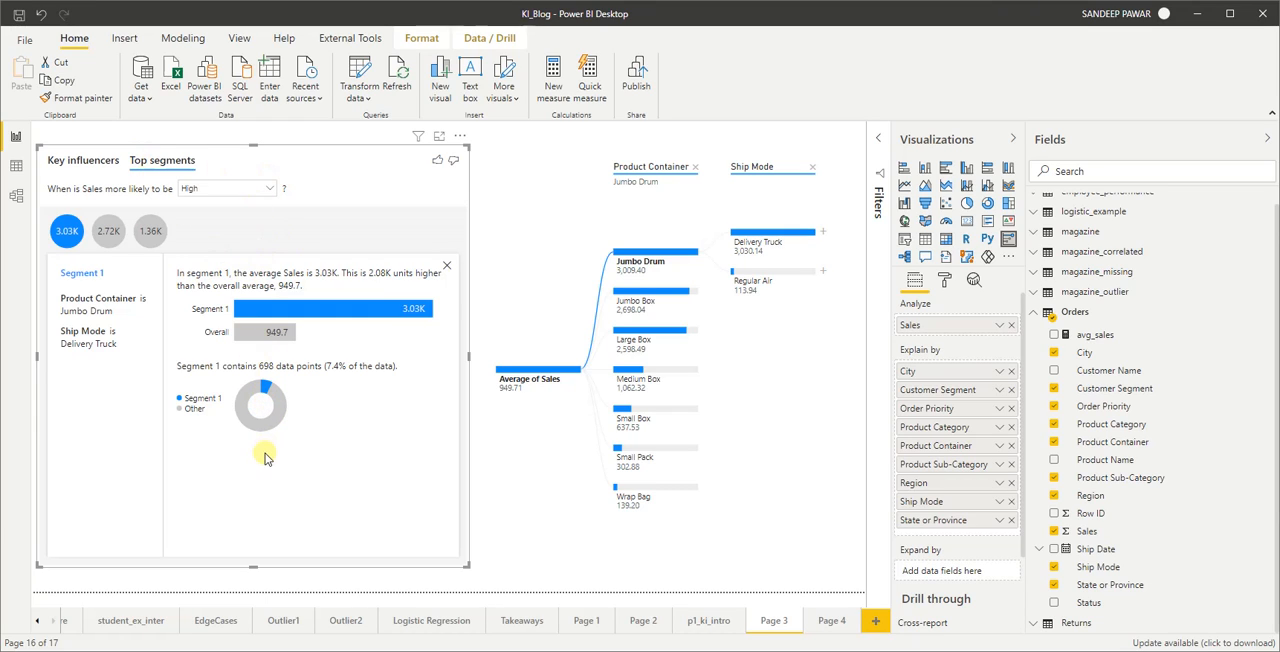
mouse_move(838, 442)
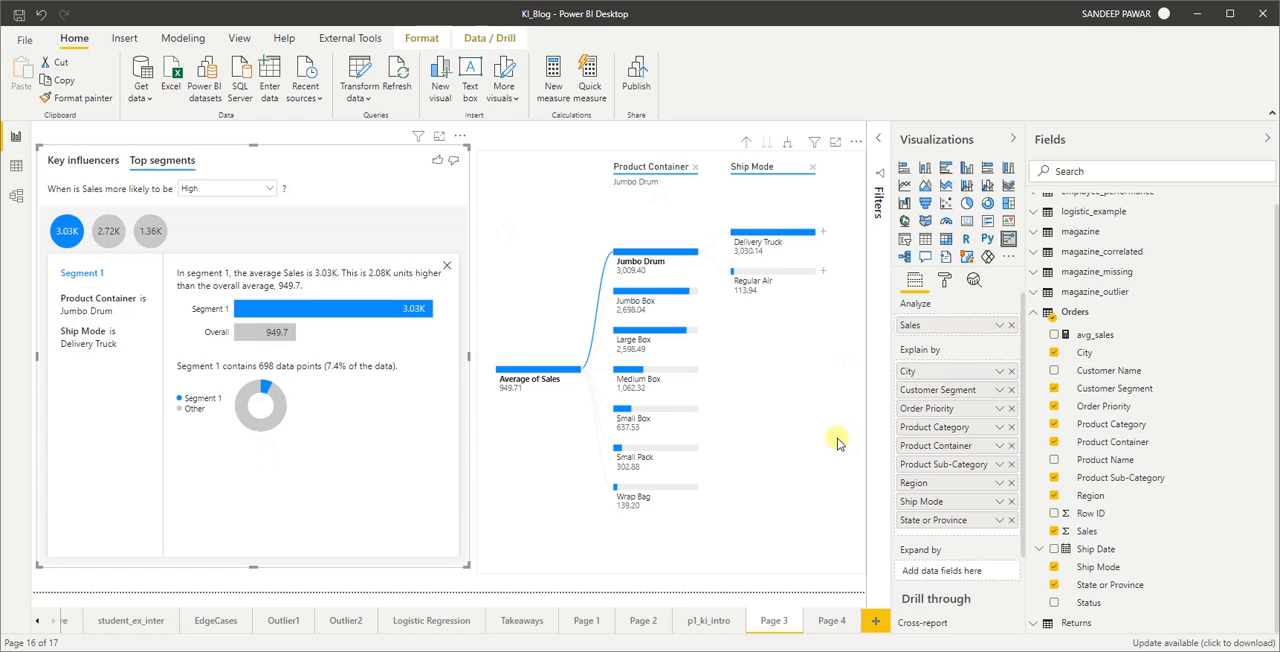